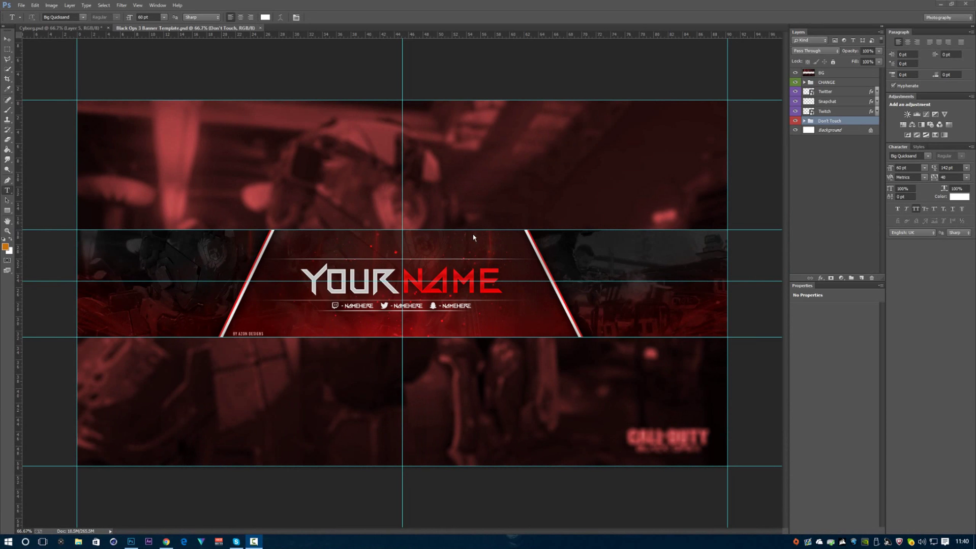
pyautogui.moveTo(9, 21)
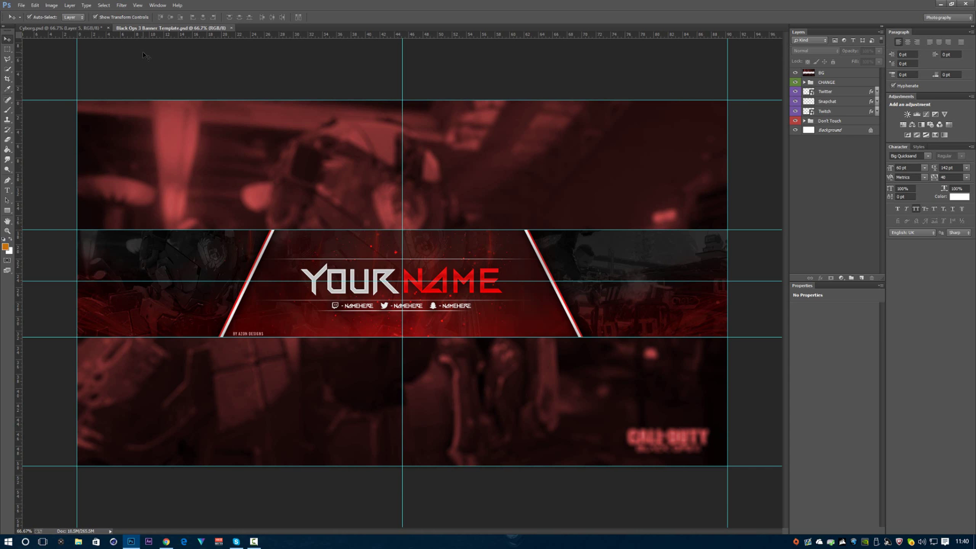
pyautogui.moveTo(427, 153)
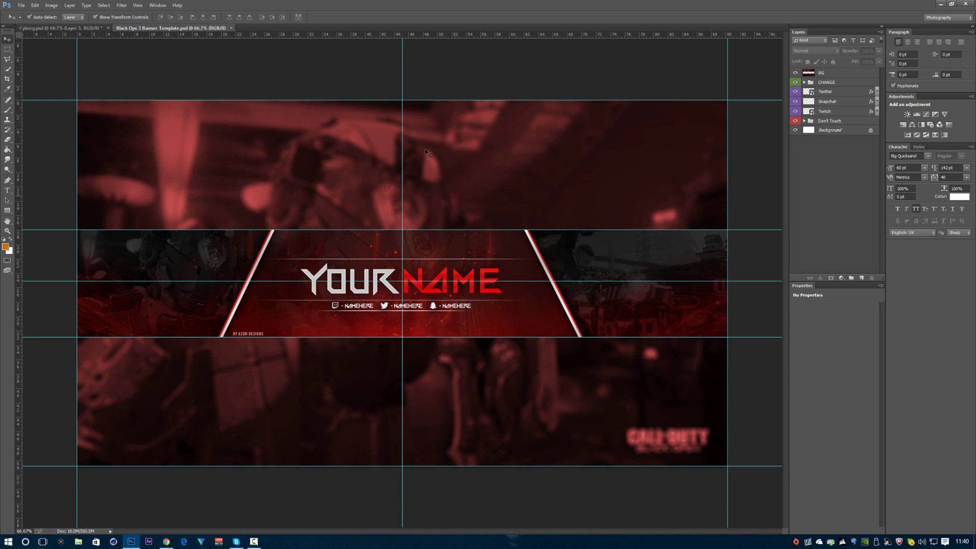
pyautogui.moveTo(474, 264)
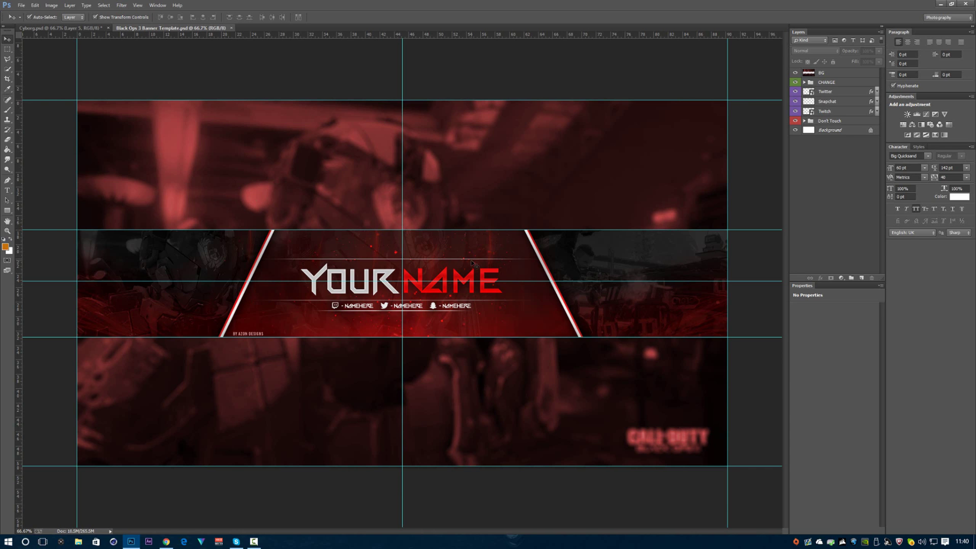
pyautogui.moveTo(521, 313)
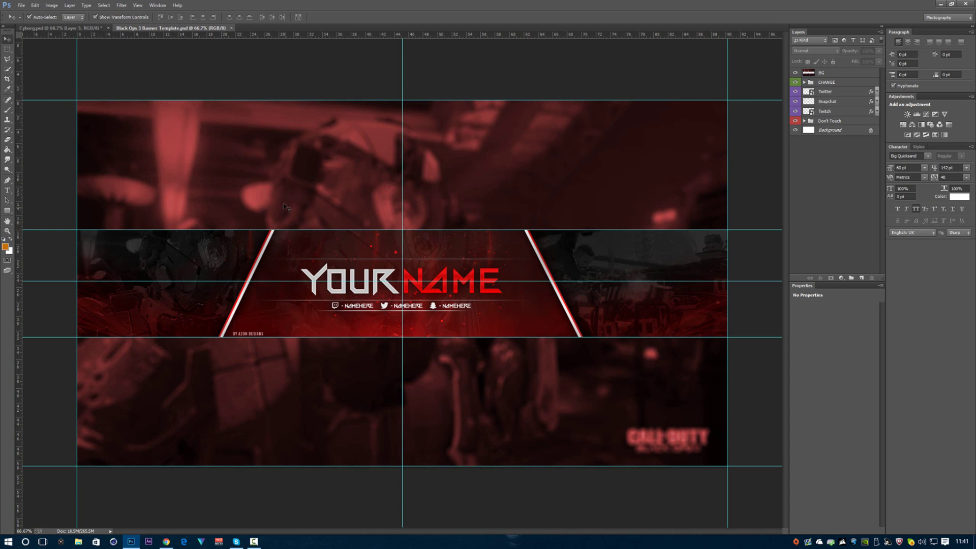
pyautogui.moveTo(555, 330)
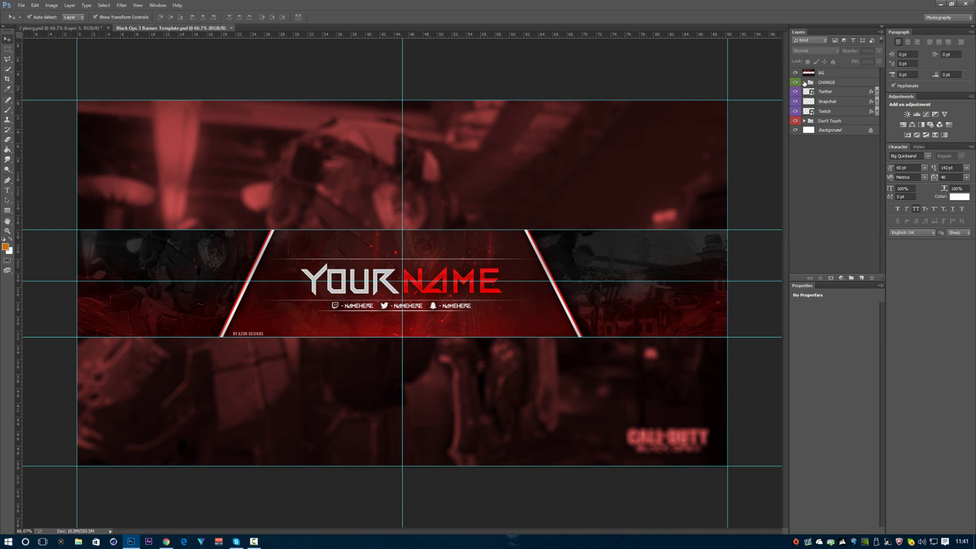
# Expand the CHANGE group and restyle the AZON title in a bold sans-serif font.
pyautogui.click(804, 81)
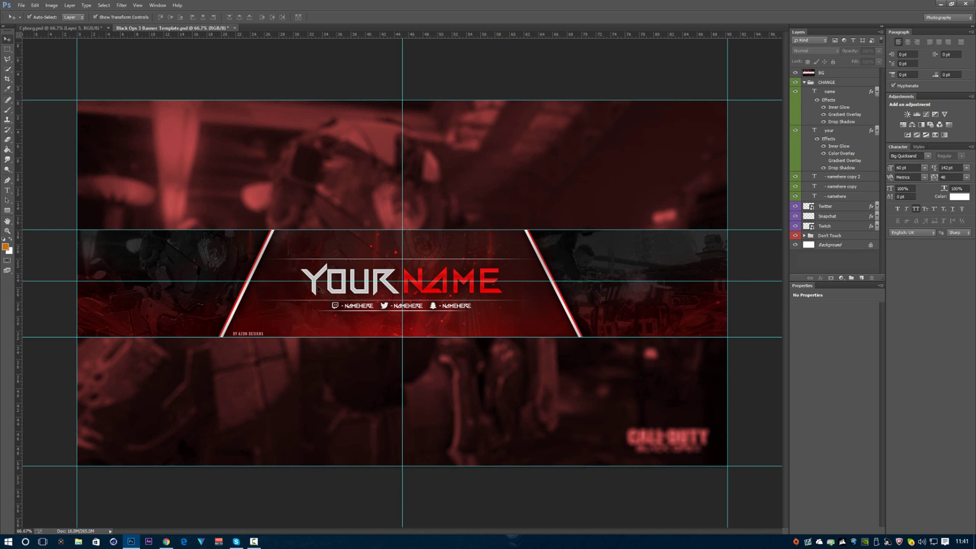
pyautogui.moveTo(774, 244)
pyautogui.write('AZON')
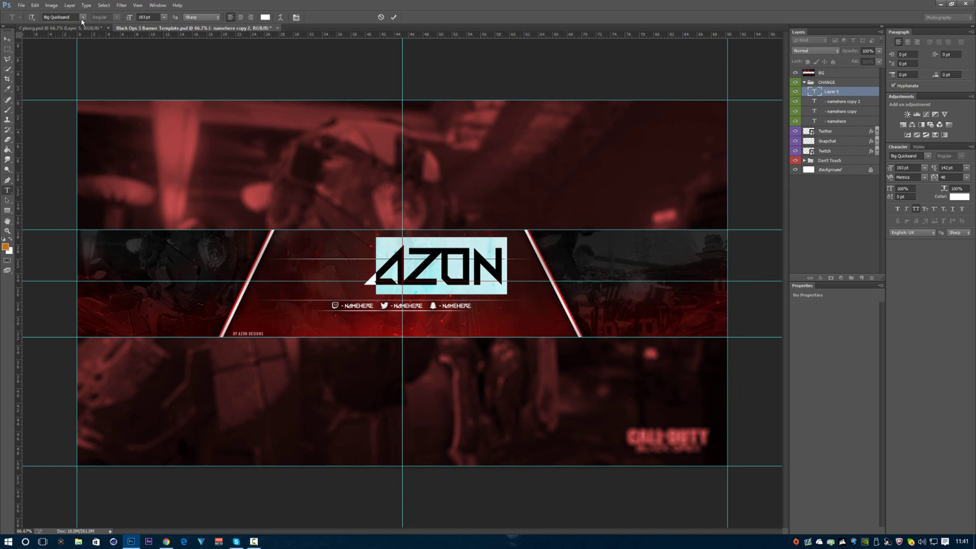
pyautogui.click(83, 17)
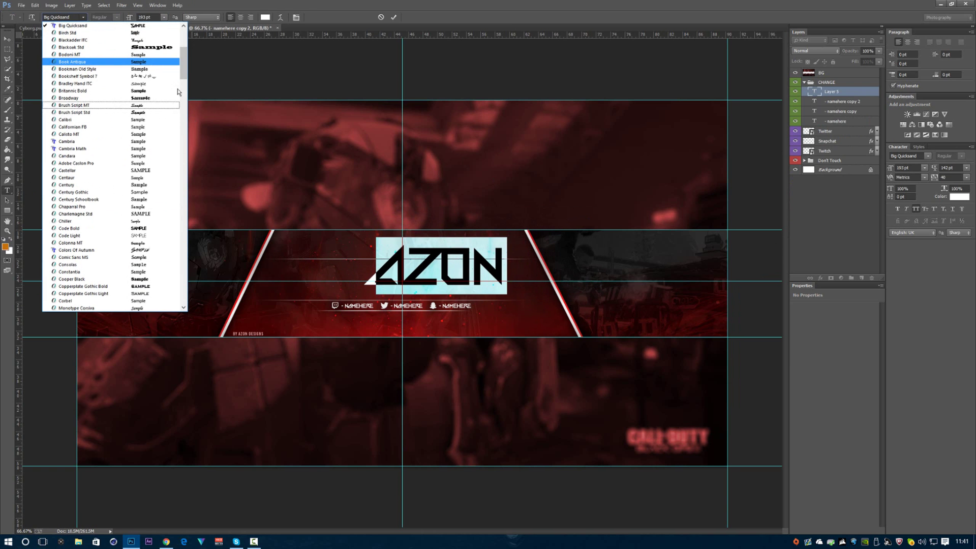
pyautogui.click(72, 61)
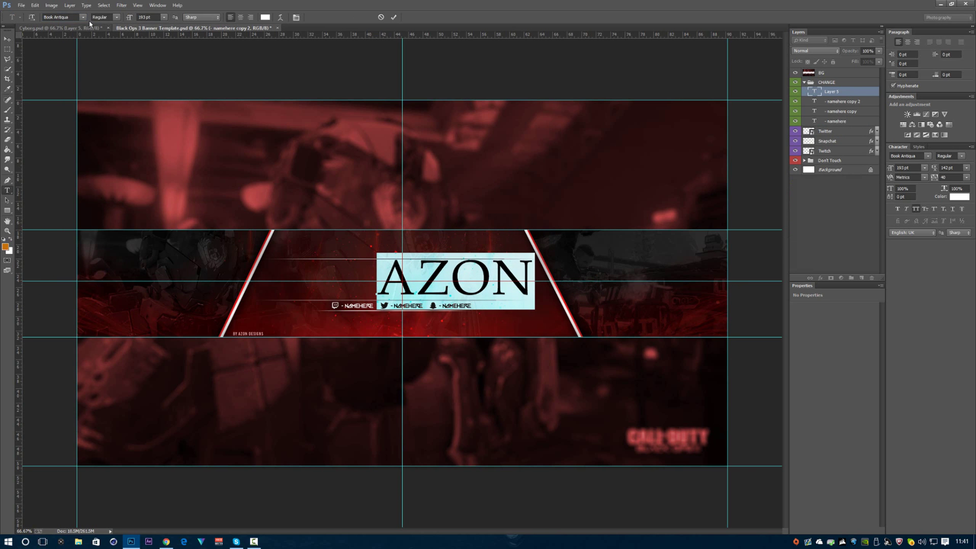
pyautogui.click(62, 17)
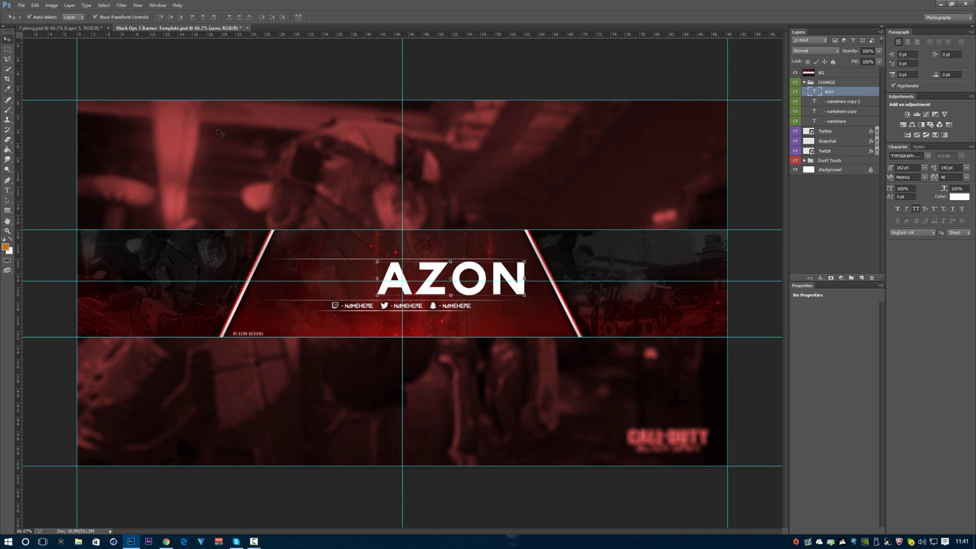
# Shift AZON to the left and start typing the DESIGNS text.
pyautogui.moveTo(451, 278); pyautogui.dragTo(333, 278)
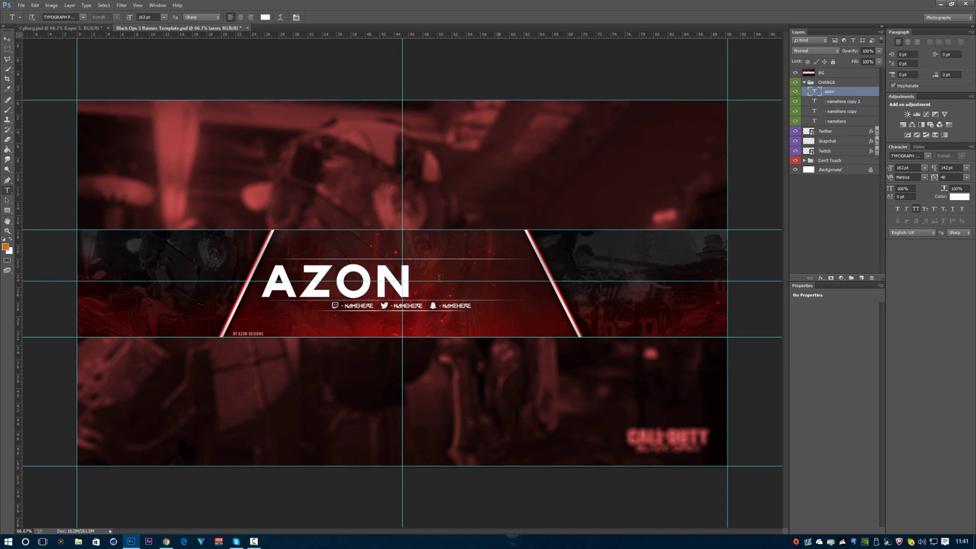
pyautogui.write('DESIGNS')
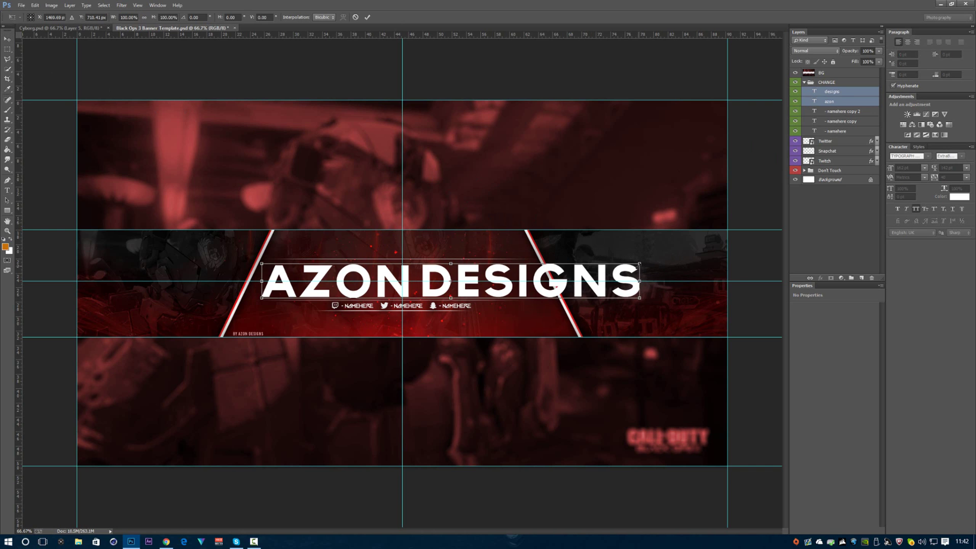
pyautogui.moveTo(733, 193)
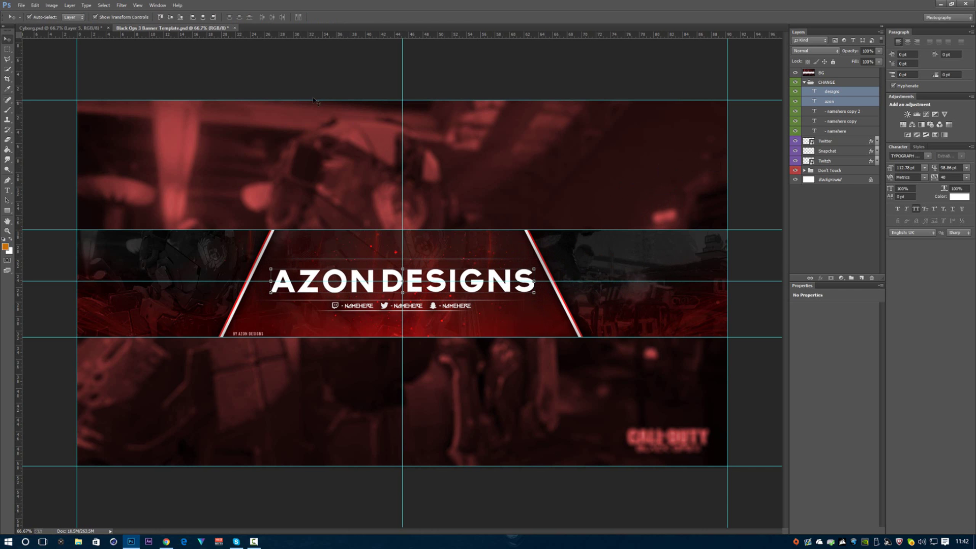
pyautogui.click(138, 5)
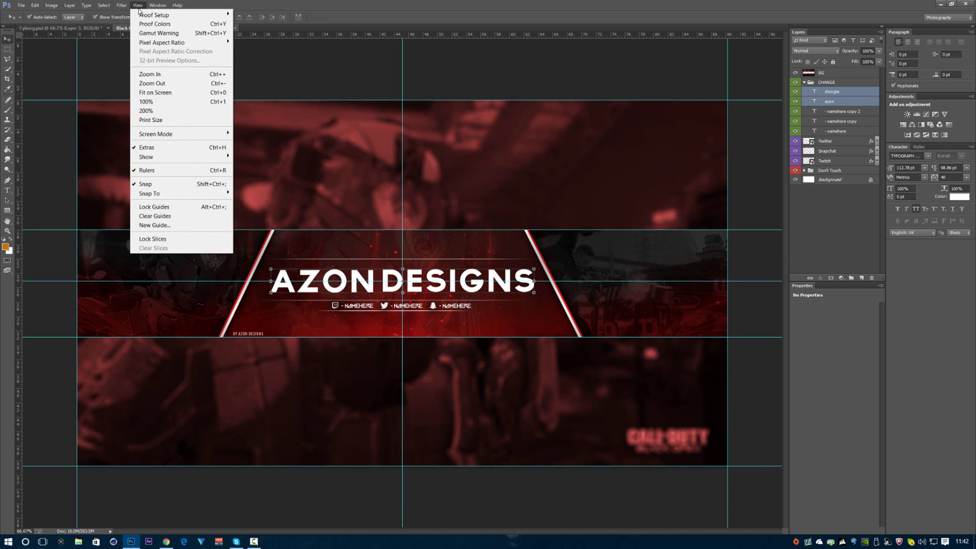
pyautogui.moveTo(157, 174)
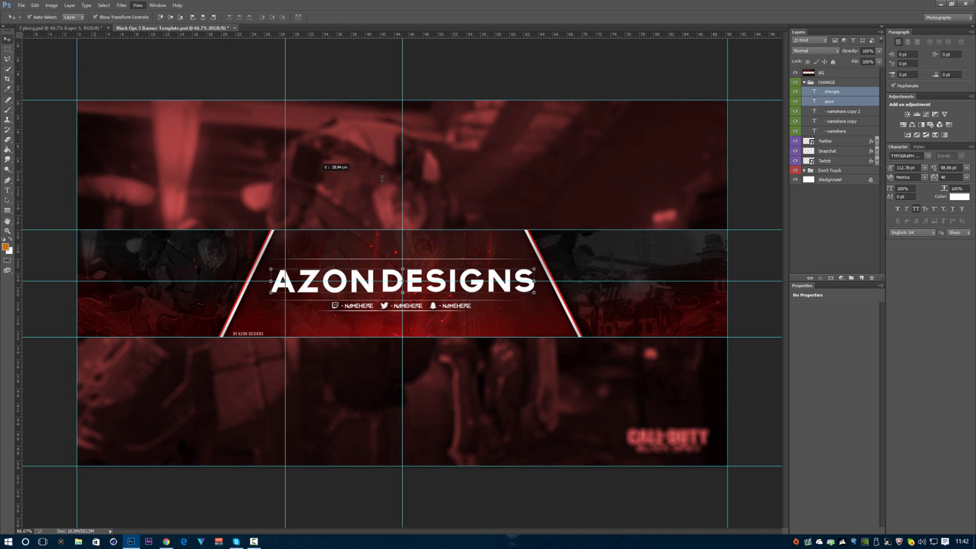
pyautogui.moveTo(285, 168); pyautogui.dragTo(391, 168)
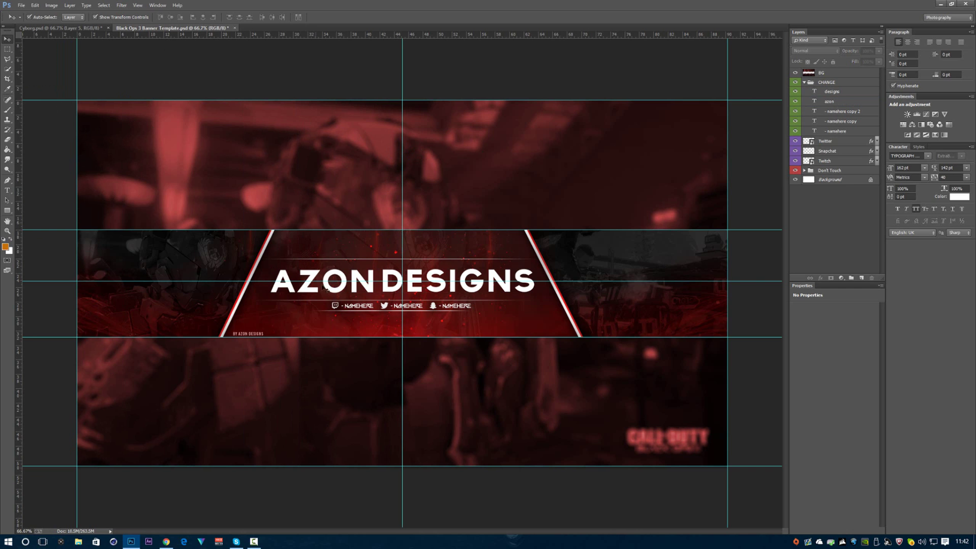
pyautogui.moveTo(432, 210)
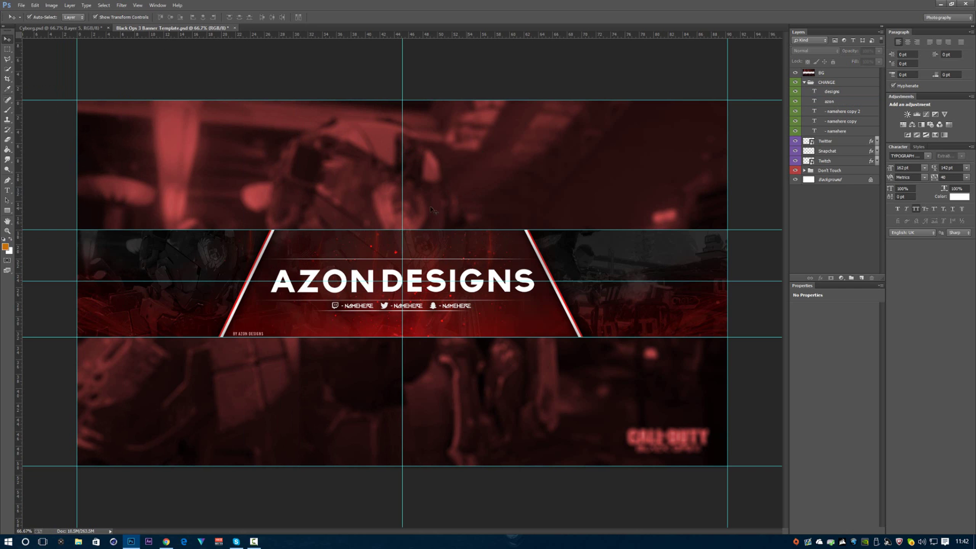
pyautogui.moveTo(485, 258)
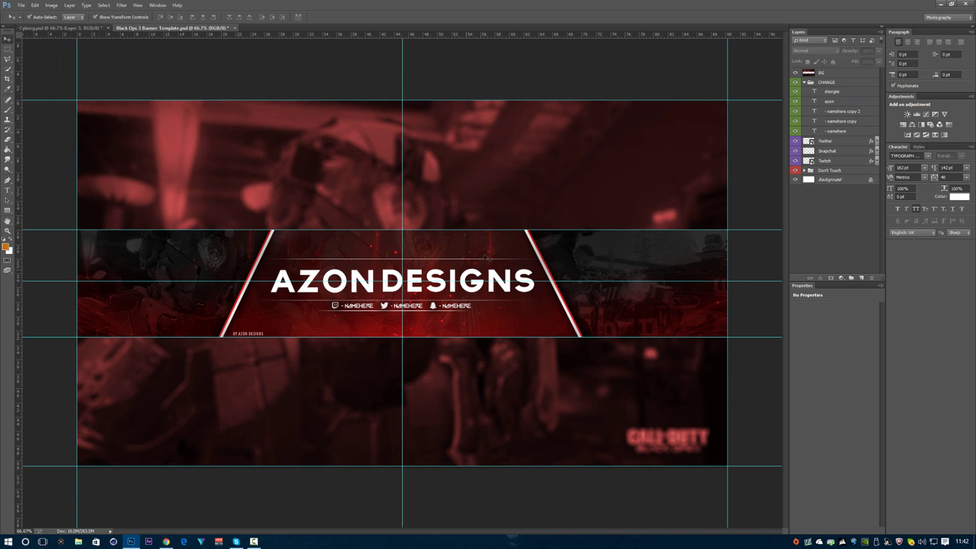
pyautogui.moveTo(371, 278)
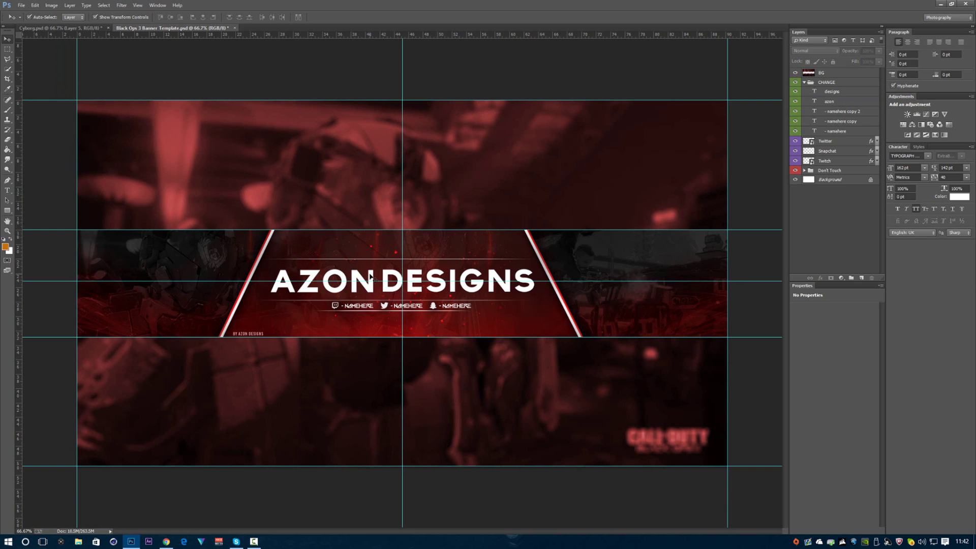
# Give the AZON layer a light gray Color Overlay.
pyautogui.click(832, 100)
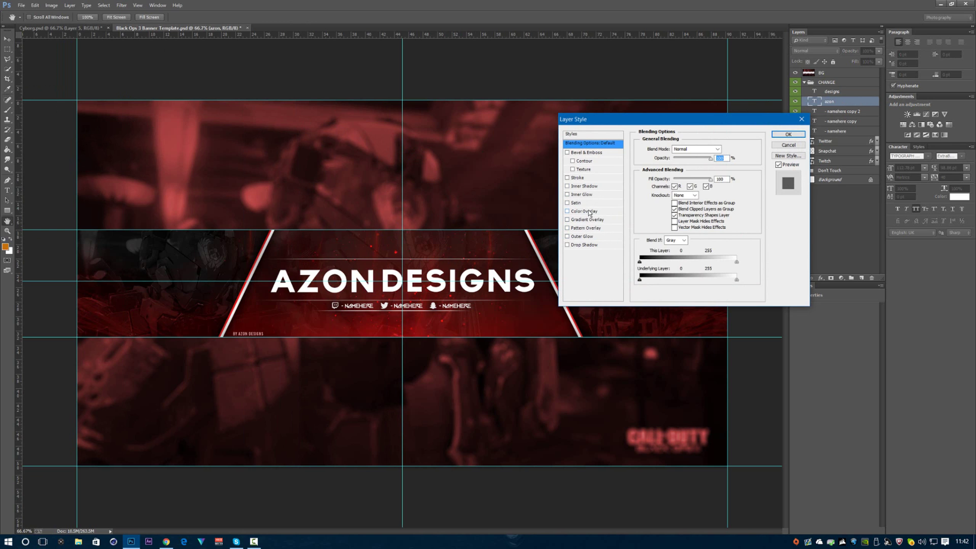
pyautogui.click(584, 211)
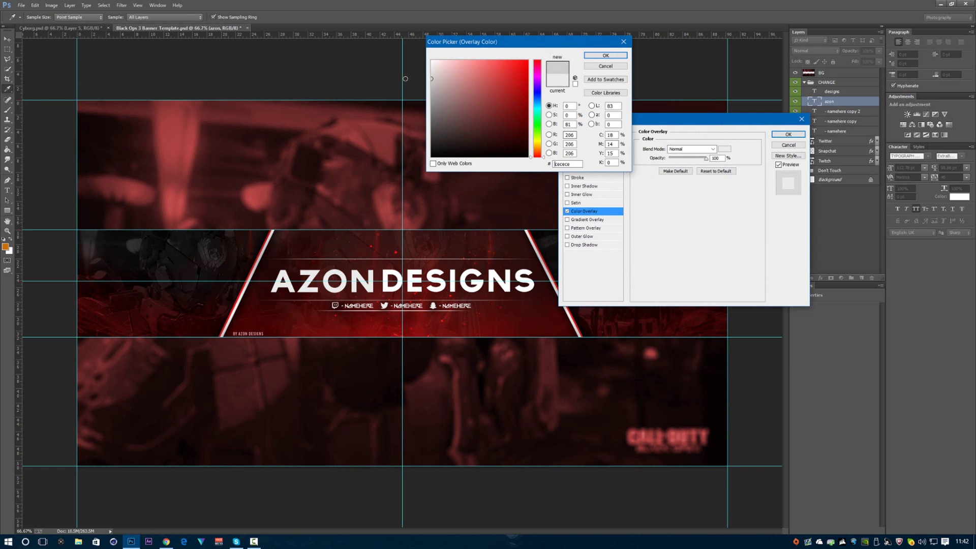
pyautogui.click(433, 94)
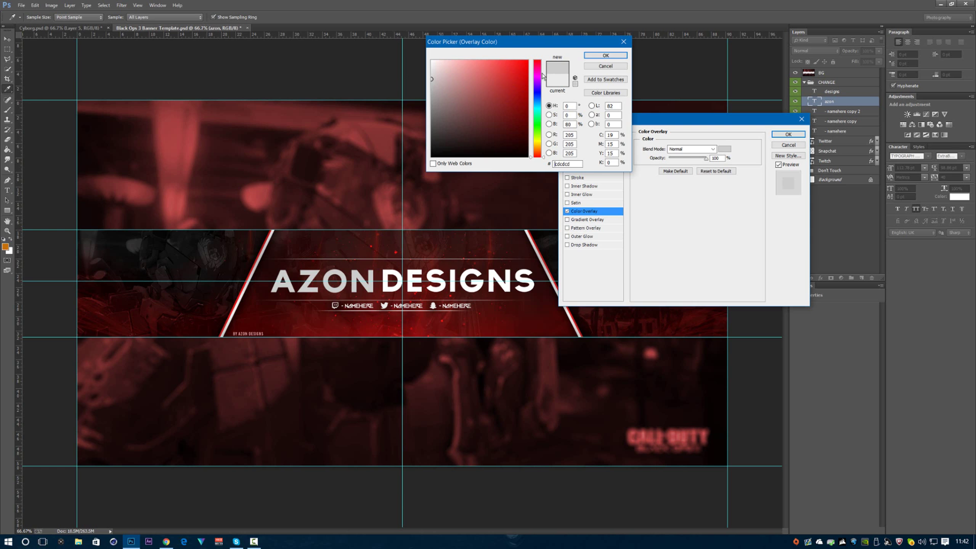
pyautogui.click(606, 55)
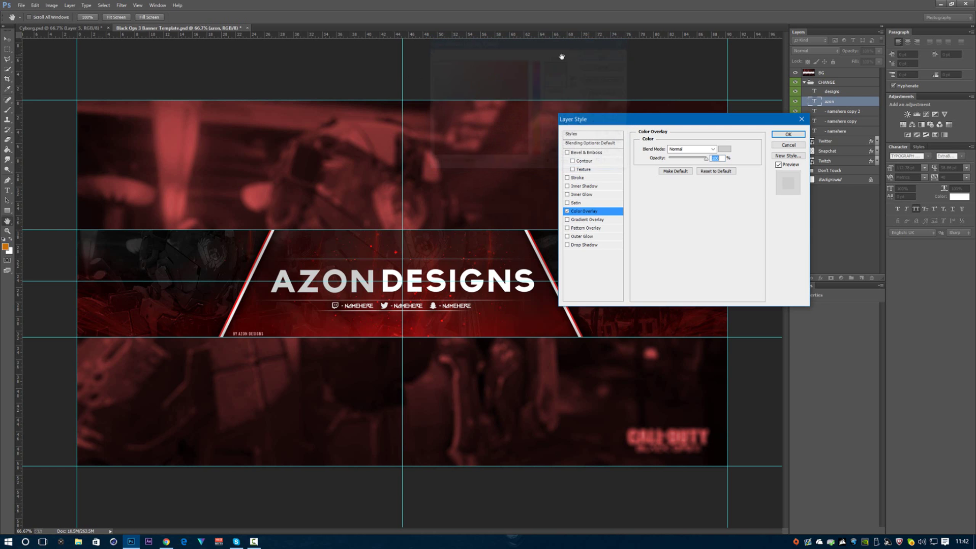
pyautogui.moveTo(403, 249)
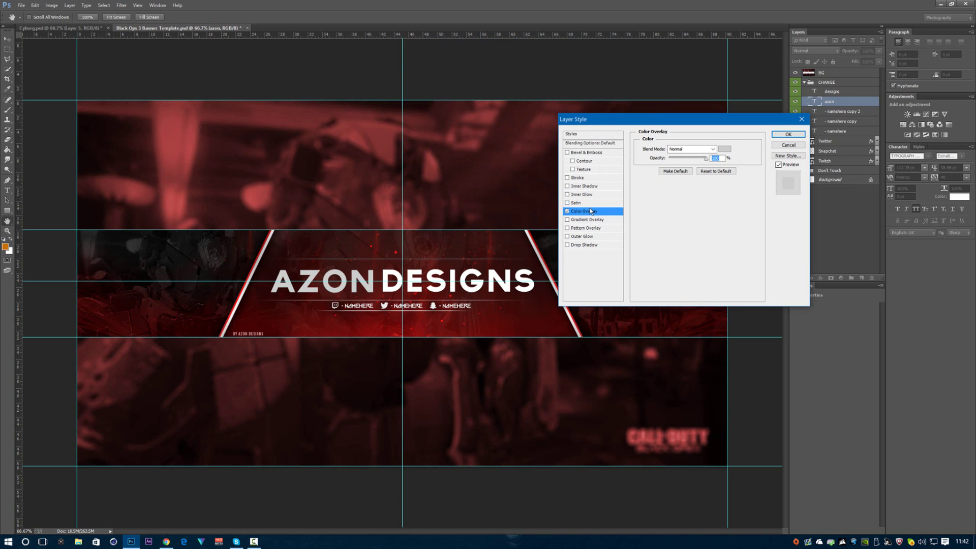
pyautogui.moveTo(580, 200)
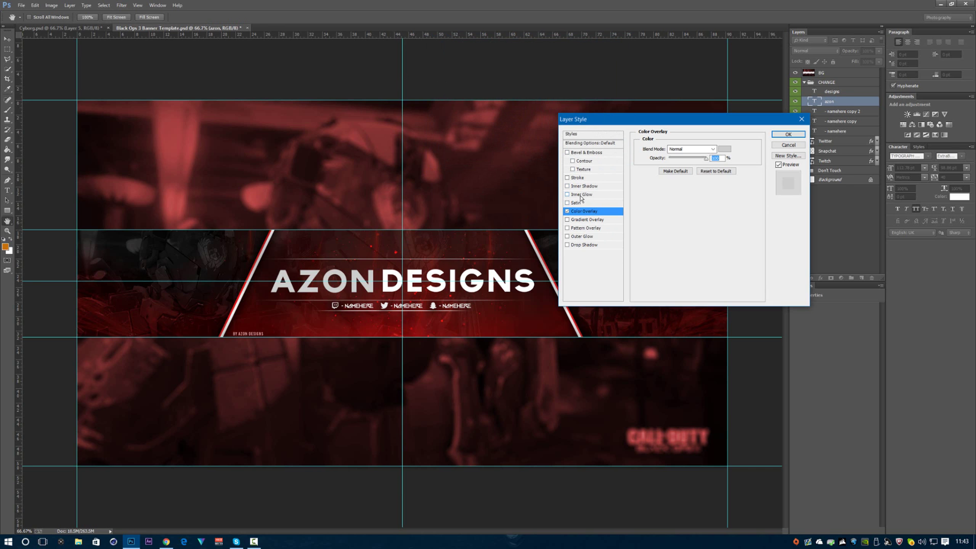
# Add a white Inner Glow to AZON.
pyautogui.click(583, 194)
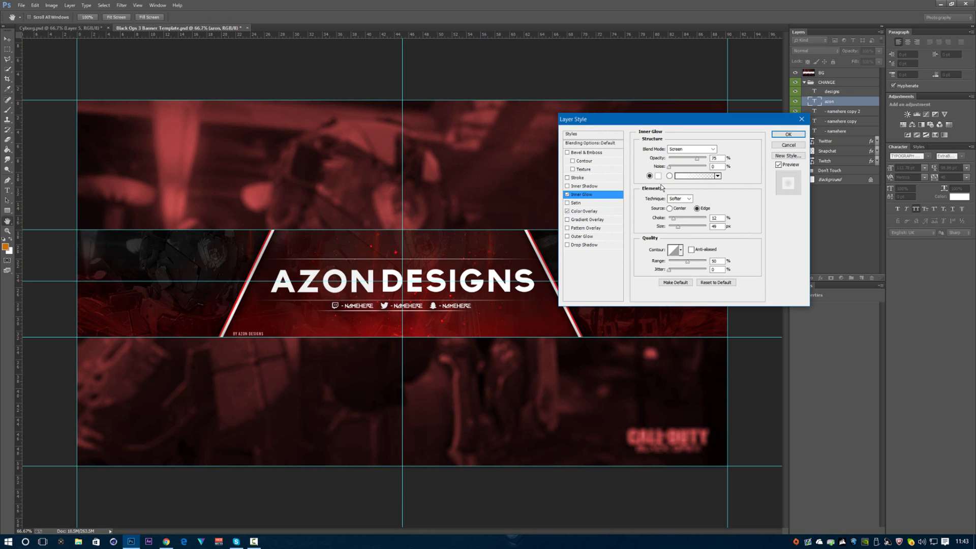
pyautogui.click(677, 175)
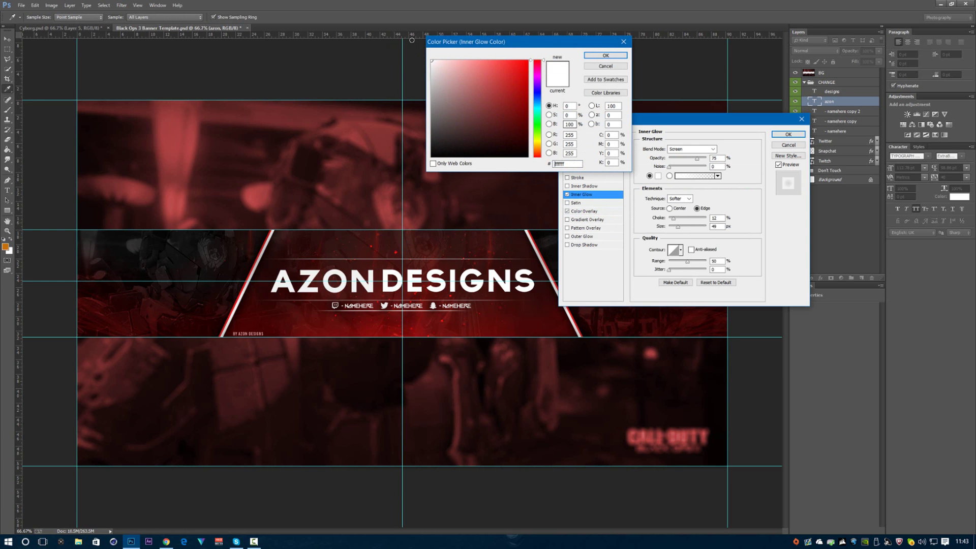
pyautogui.click(604, 55)
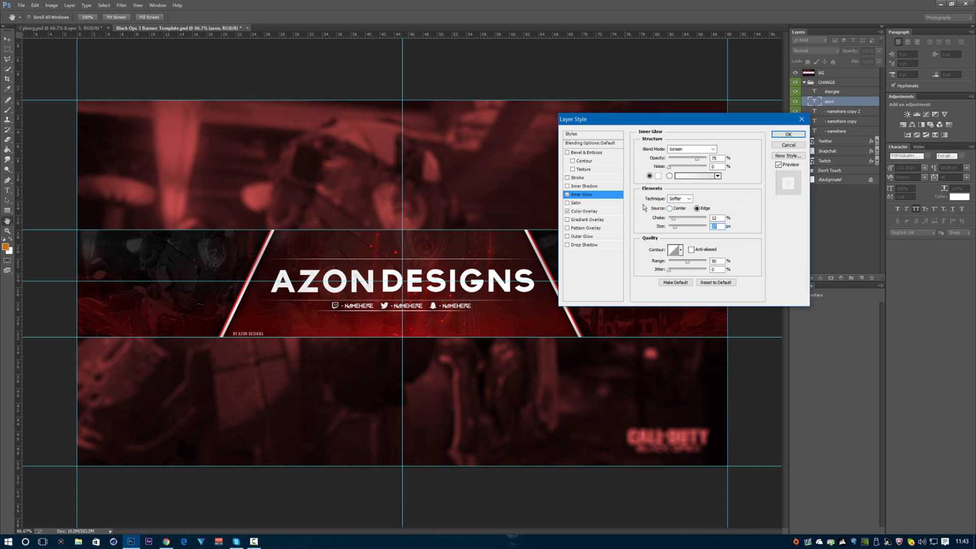
# Review AZON's gray #bebebe Color Overlay and its Inner Glow settings.
pyautogui.click(584, 211)
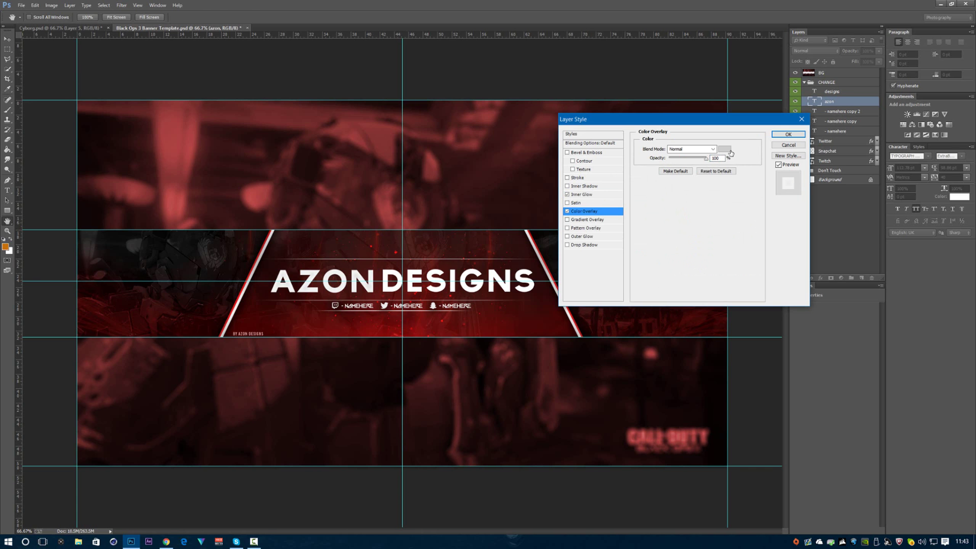
pyautogui.click(724, 148)
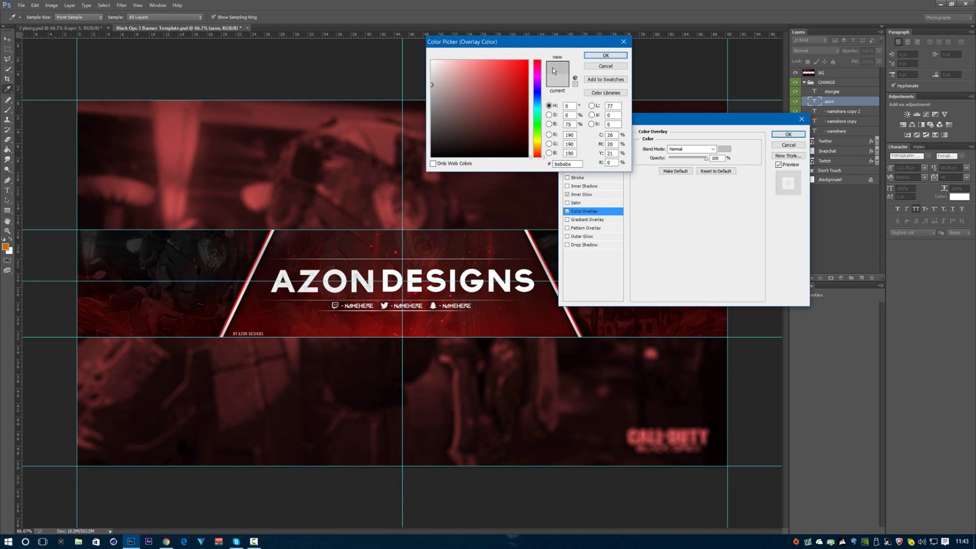
pyautogui.click(576, 178)
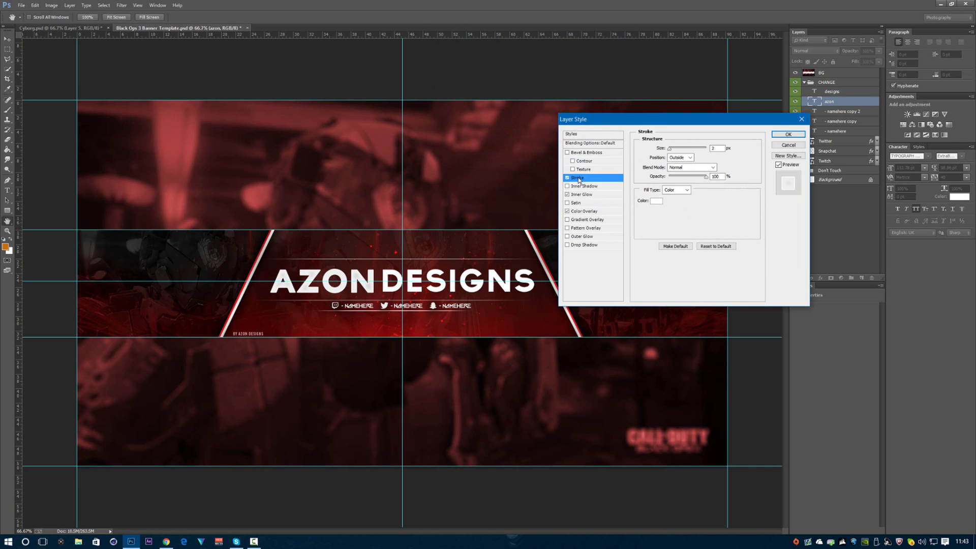
pyautogui.click(582, 194)
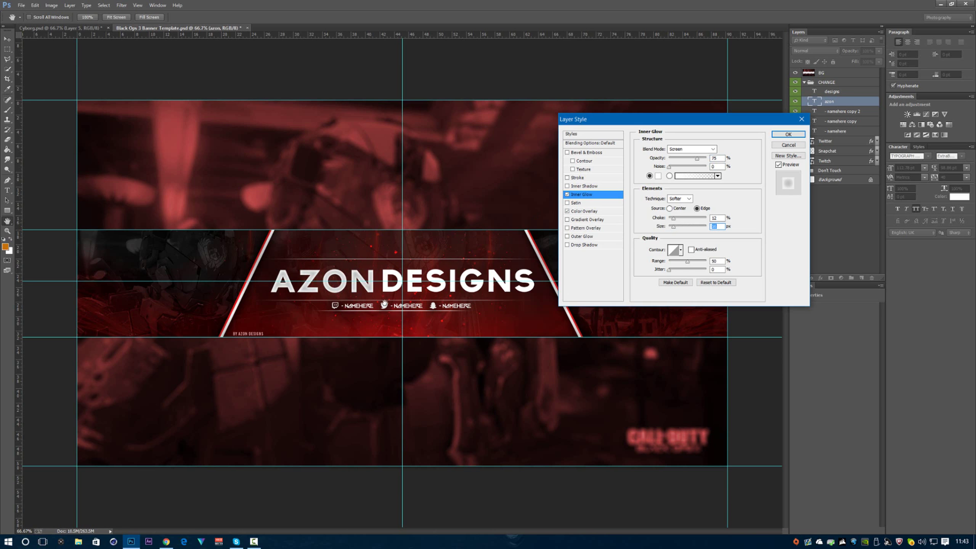
pyautogui.moveTo(426, 250)
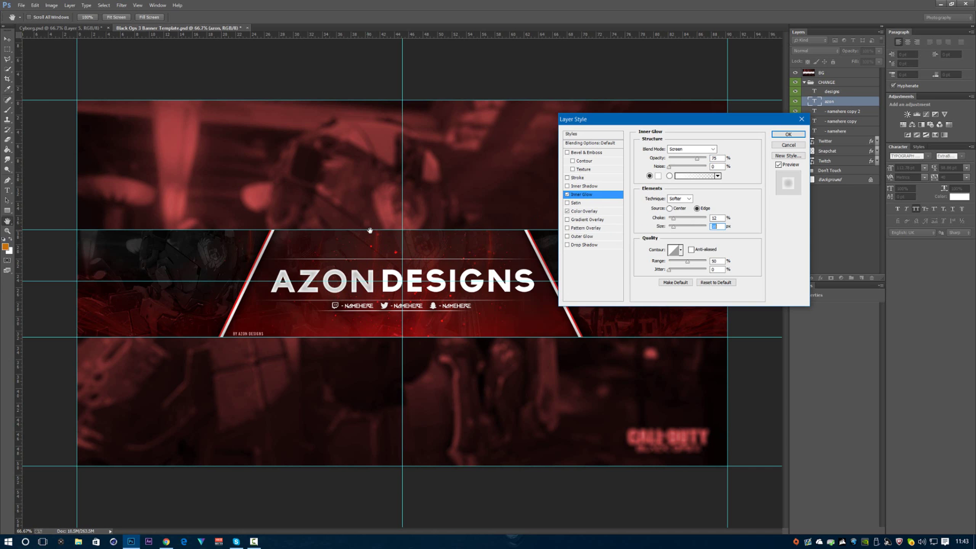
pyautogui.moveTo(344, 300)
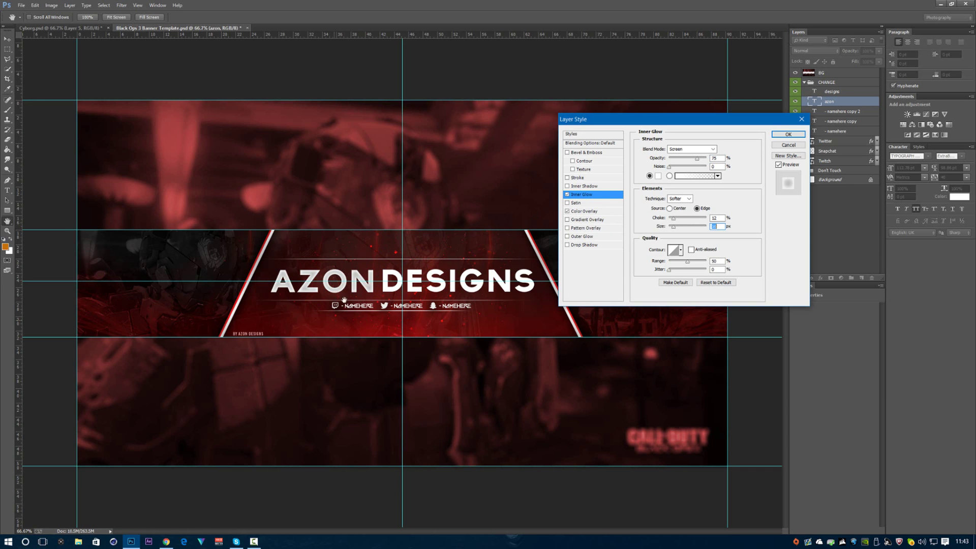
pyautogui.moveTo(622, 148)
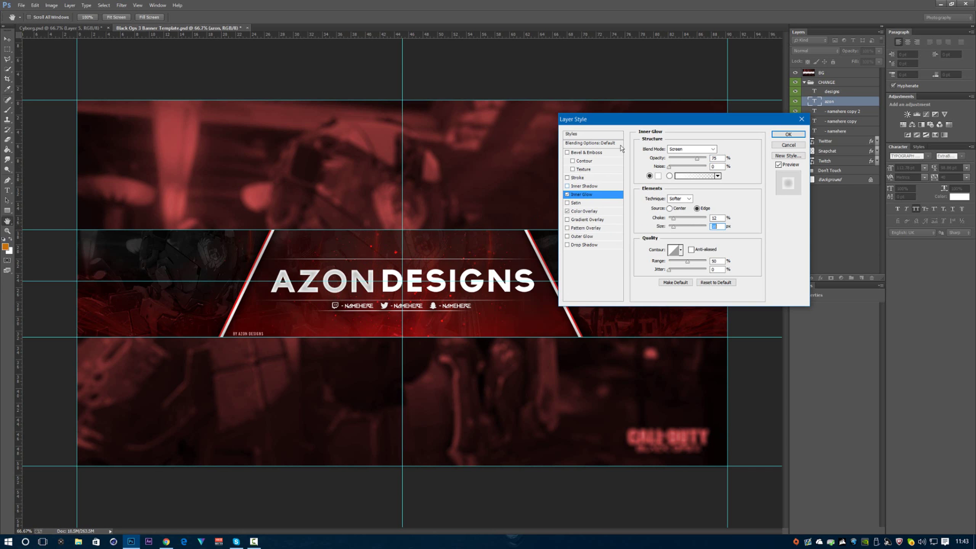
pyautogui.moveTo(550, 207)
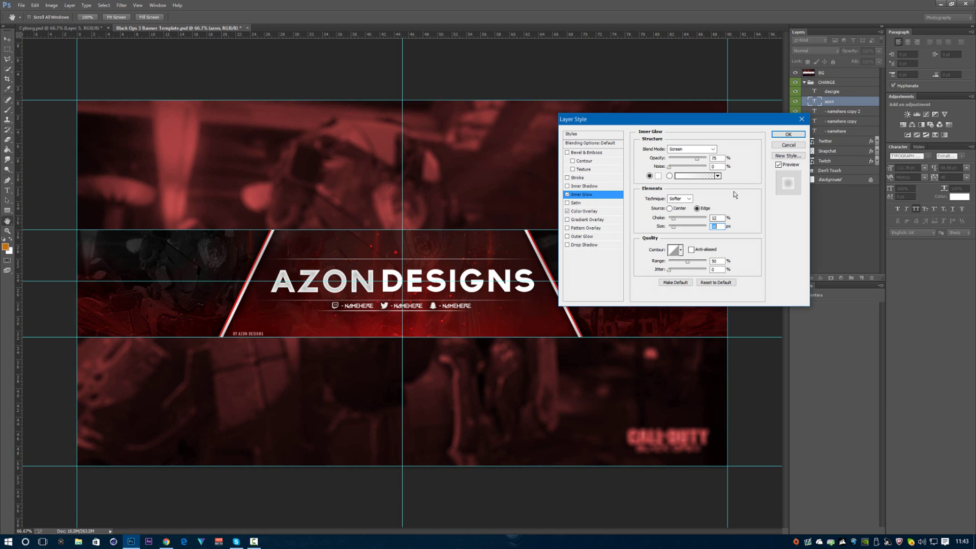
# Add a drop shadow to AZON: distance 5, spread 5, size 43, 75% opacity.
pyautogui.click(583, 244)
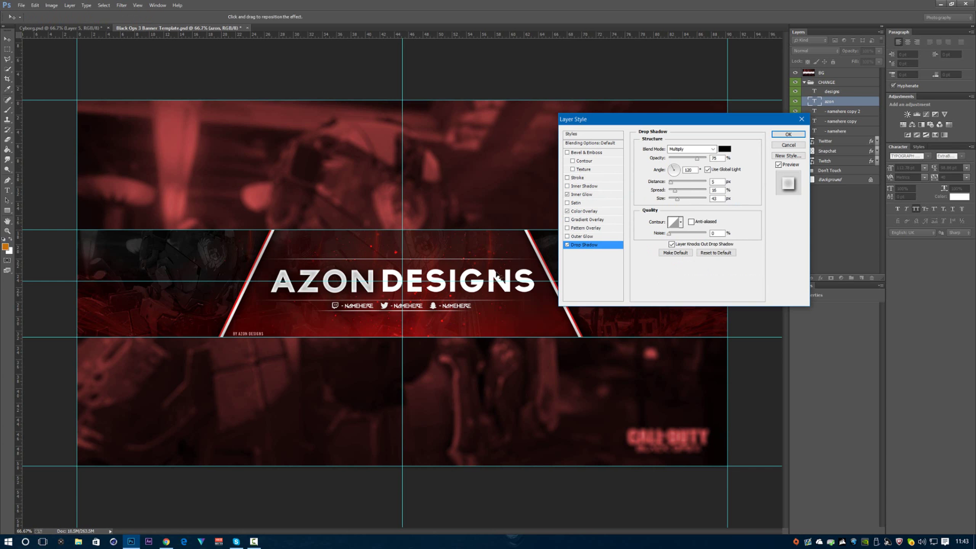
pyautogui.moveTo(479, 220)
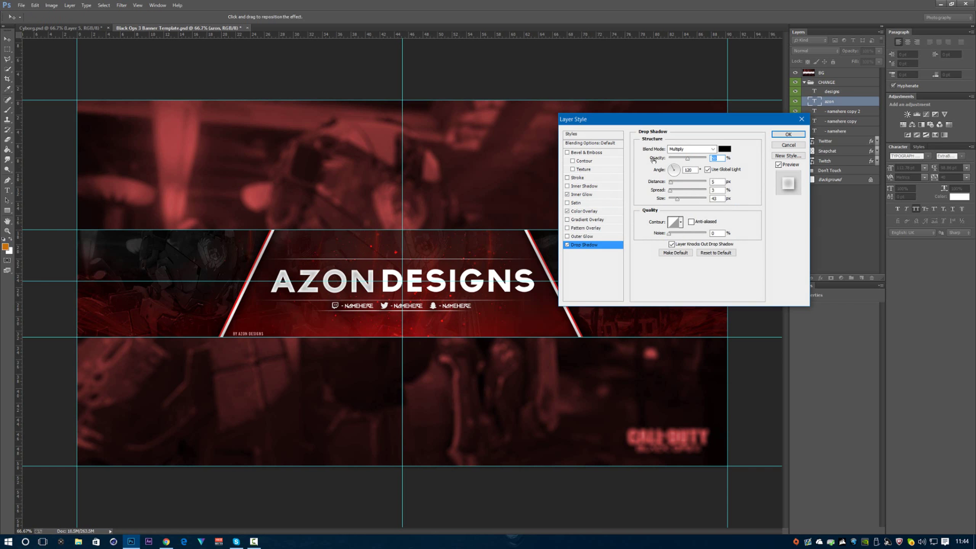
# Add a smooth inner Bevel & Emboss to AZON at 90° with dark shadow colour, and apply.
pyautogui.click(586, 153)
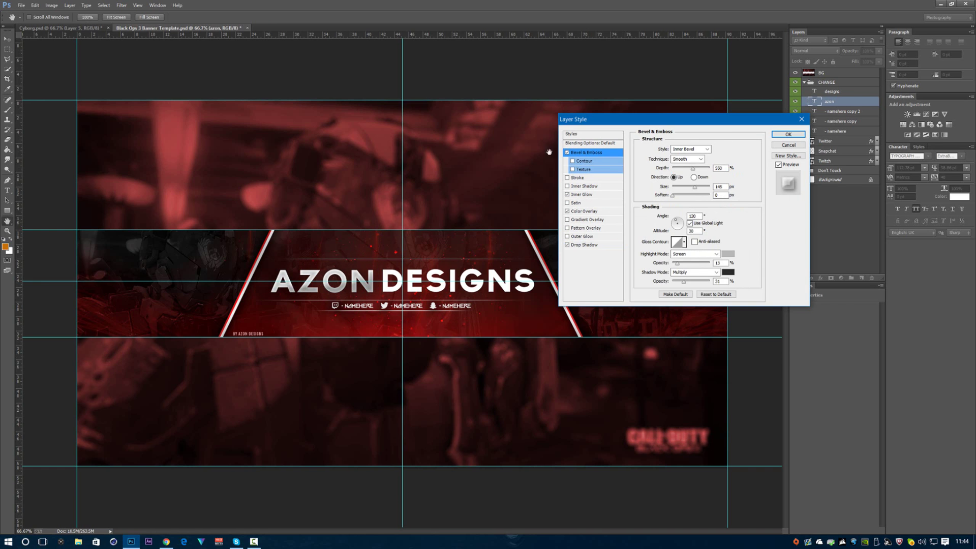
pyautogui.moveTo(740, 181)
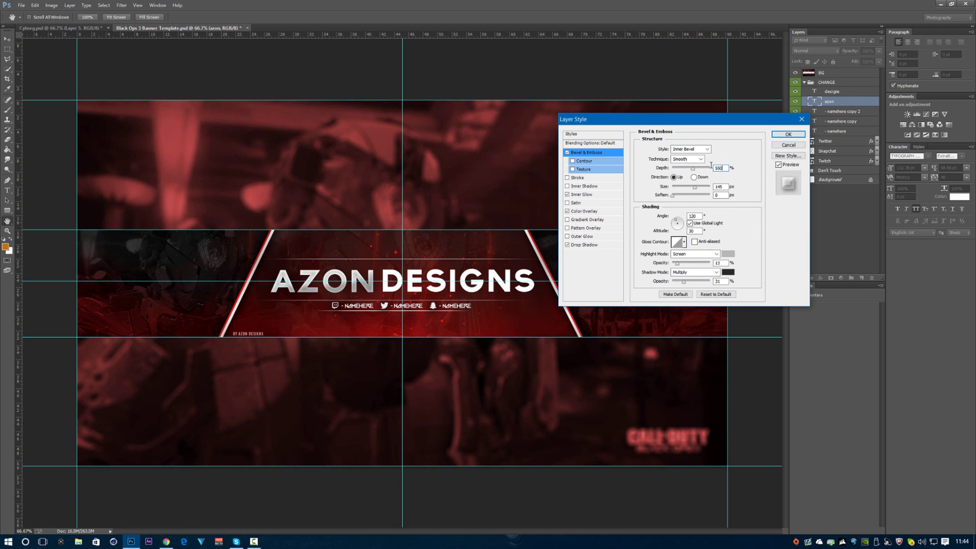
pyautogui.click(719, 187)
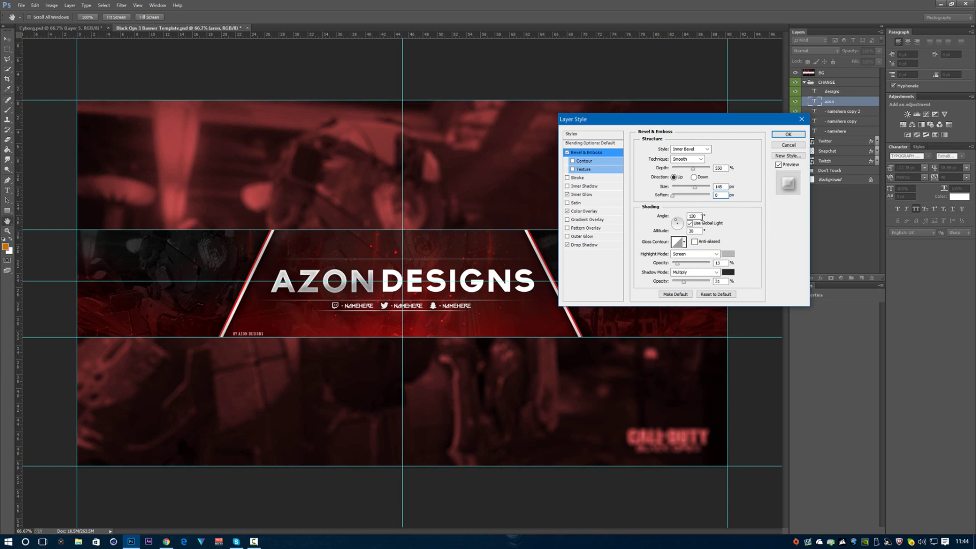
pyautogui.write('90')
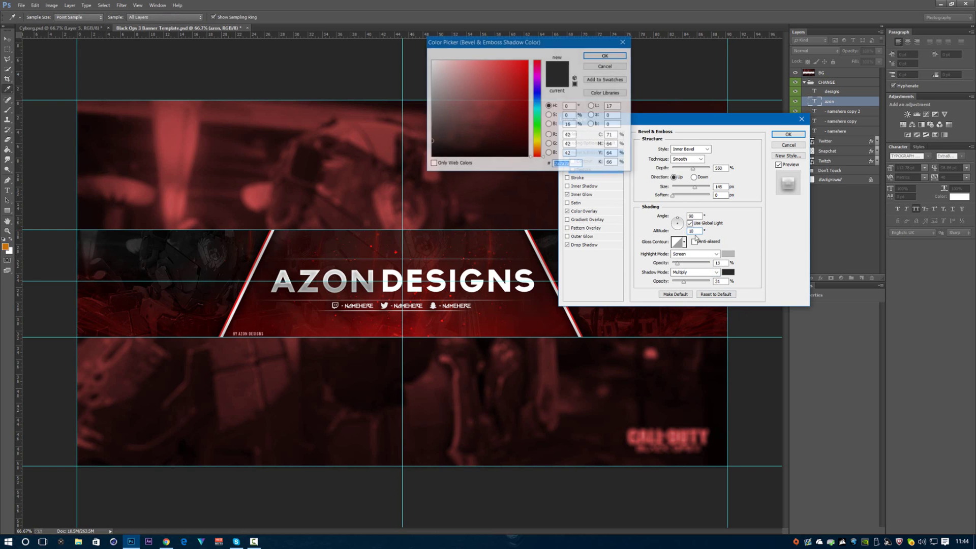
pyautogui.click(605, 55)
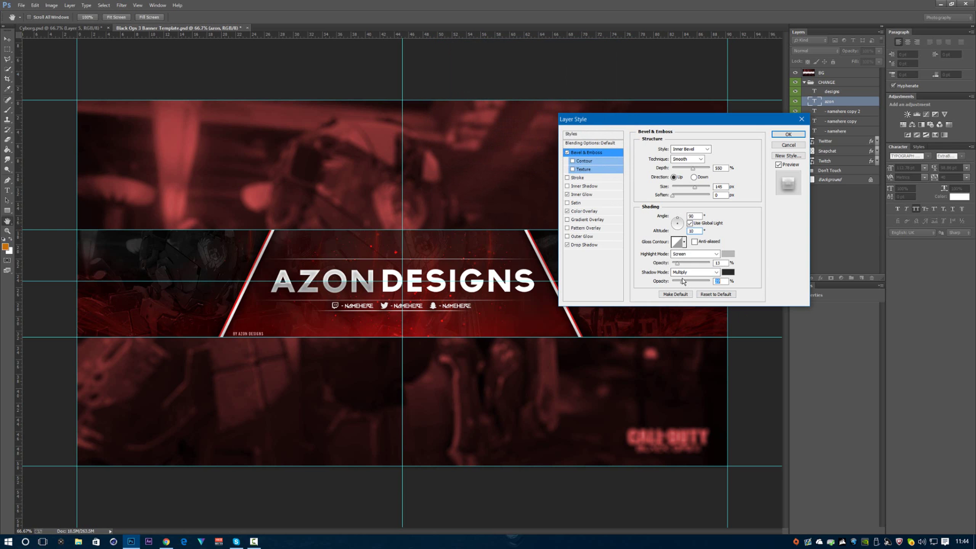
pyautogui.click(788, 134)
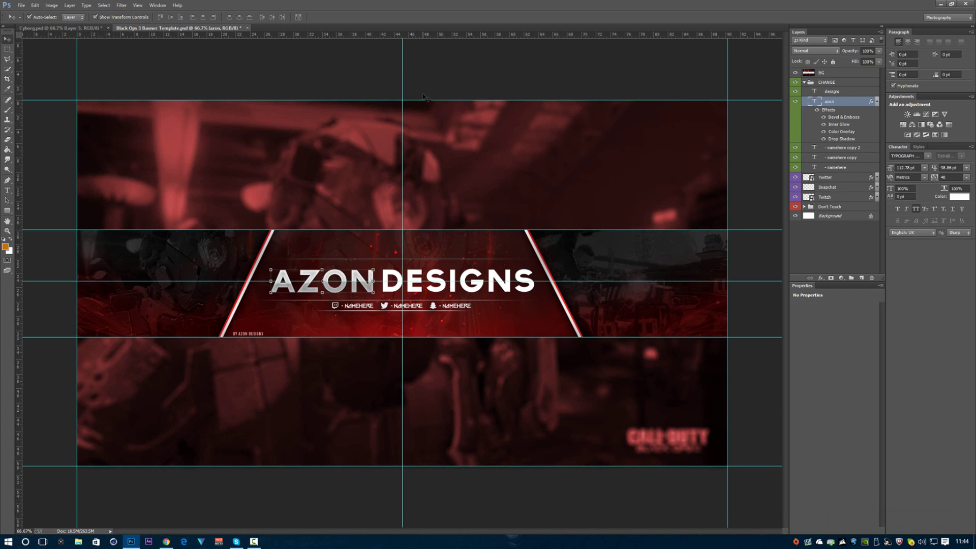
# Copy AZON's layer style and paste it onto the DESIGNS layer.
pyautogui.click(833, 91)
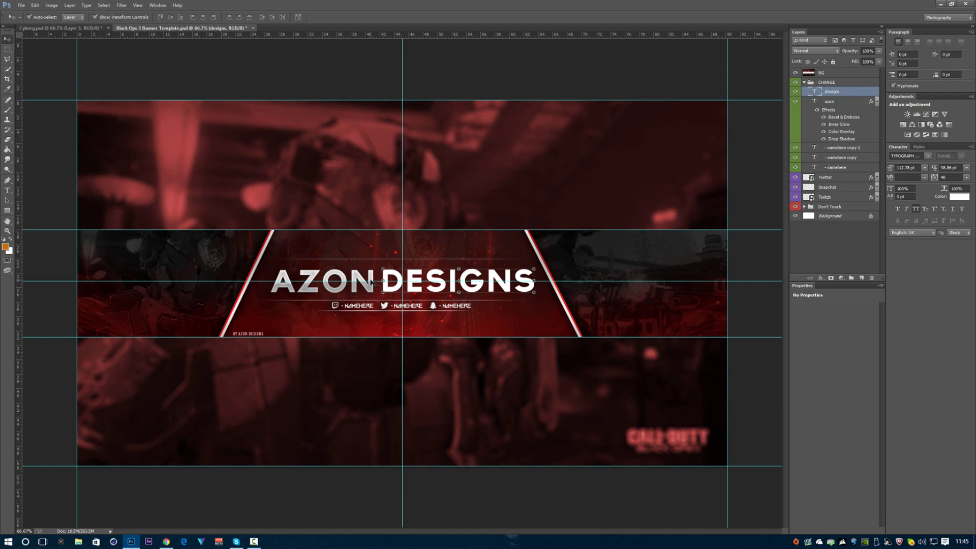
pyautogui.click(830, 101)
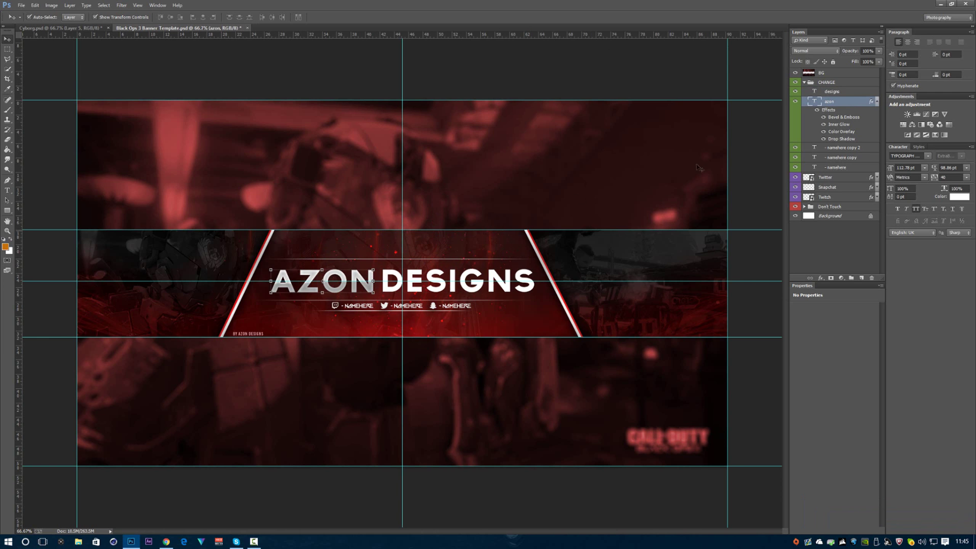
pyautogui.rightClick(829, 101)
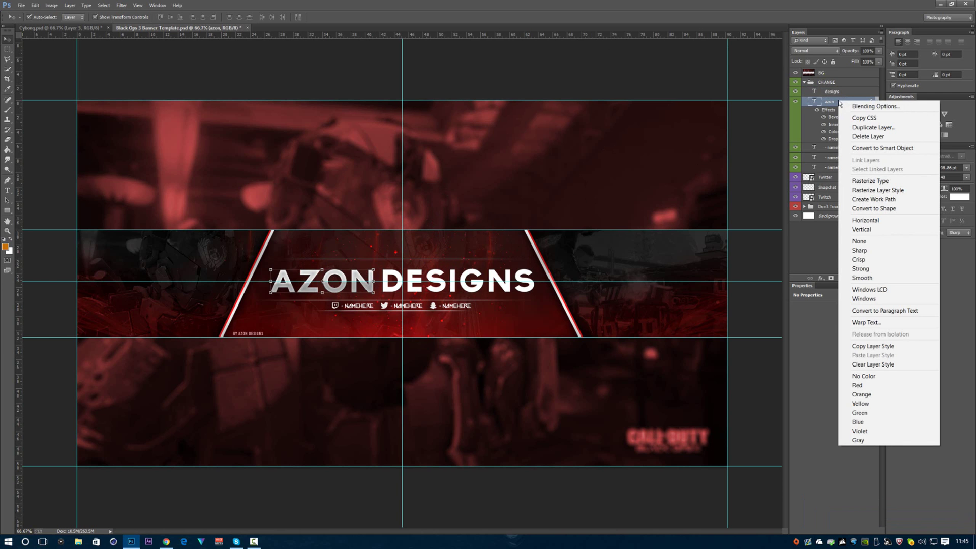
pyautogui.moveTo(882, 269)
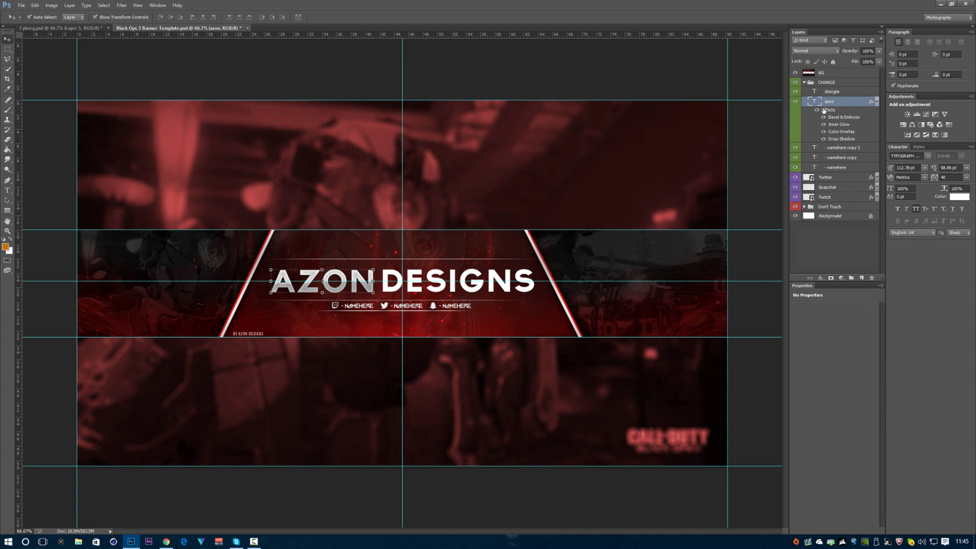
pyautogui.rightClick(833, 91)
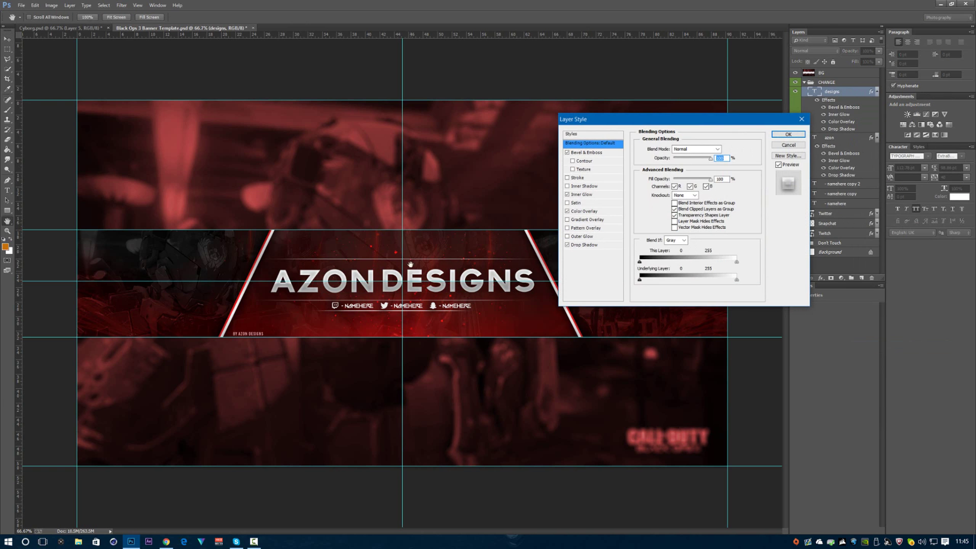
pyautogui.moveTo(584, 269)
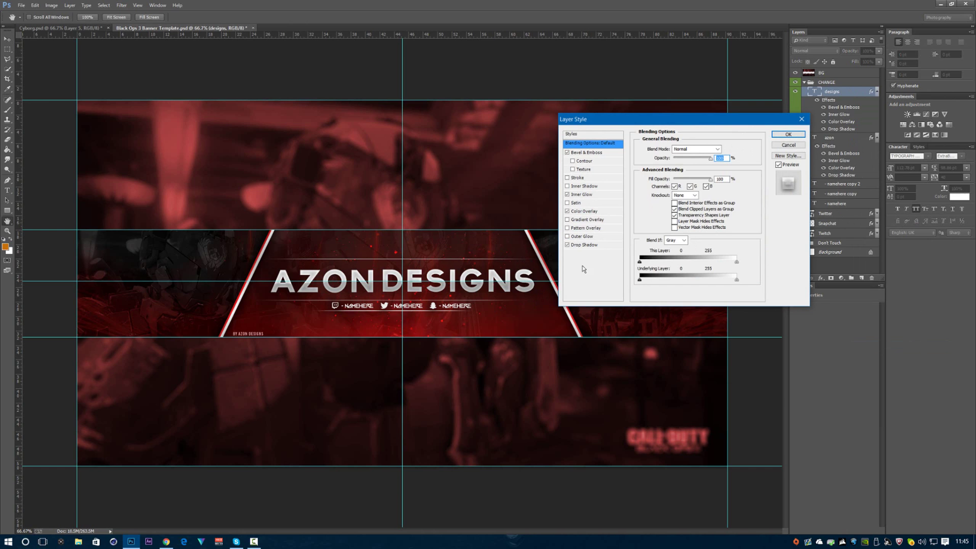
pyautogui.moveTo(484, 247)
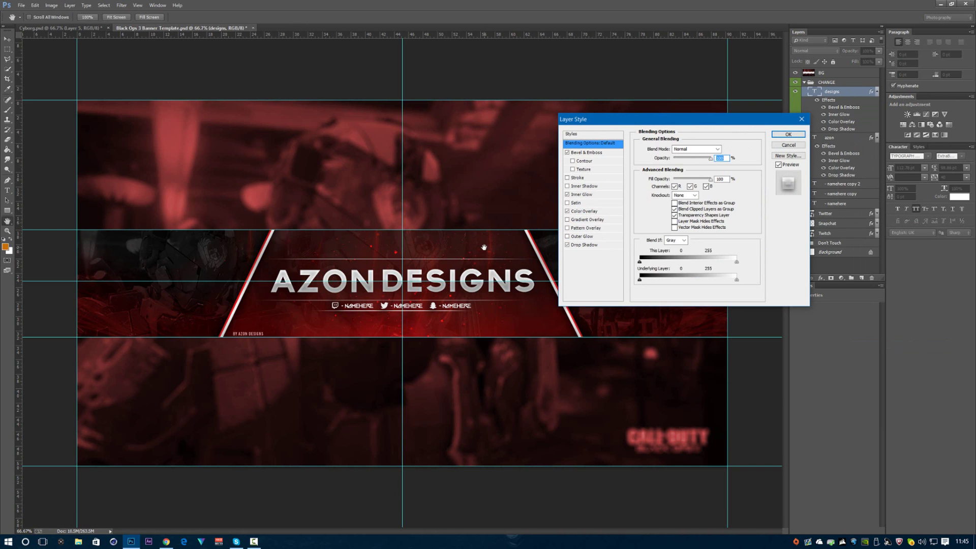
# Give DESIGNS a deep red Color Overlay.
pyautogui.click(584, 211)
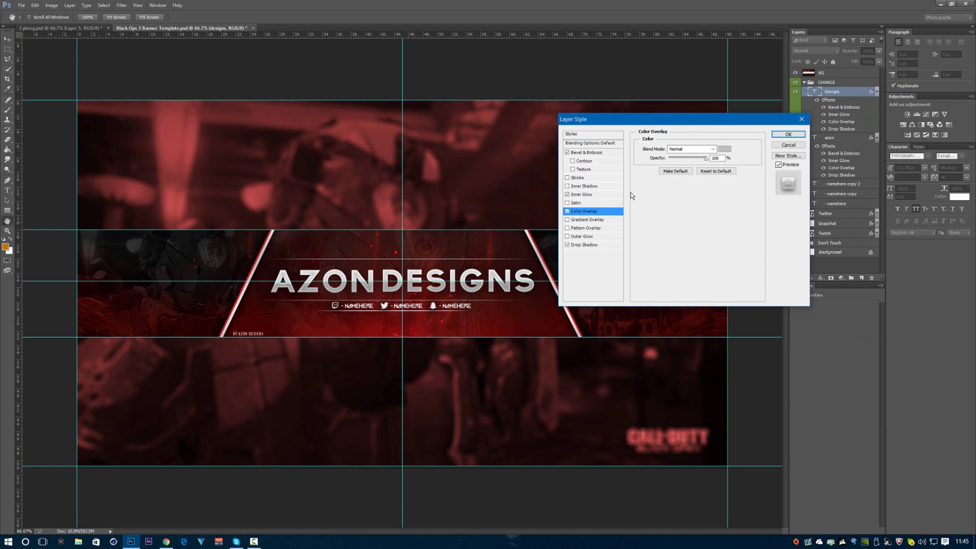
pyautogui.click(724, 149)
pyautogui.write('d00000')
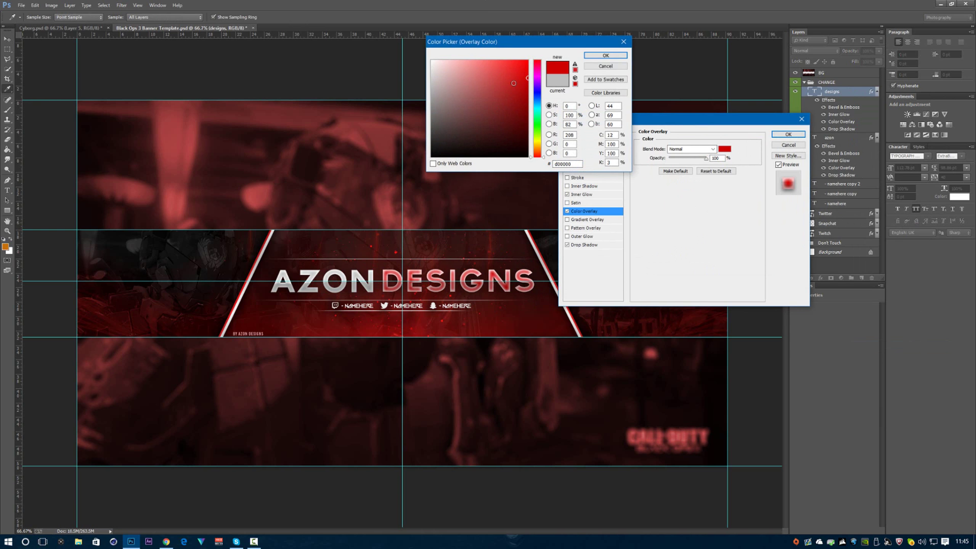
pyautogui.moveTo(514, 83); pyautogui.dragTo(497, 150)
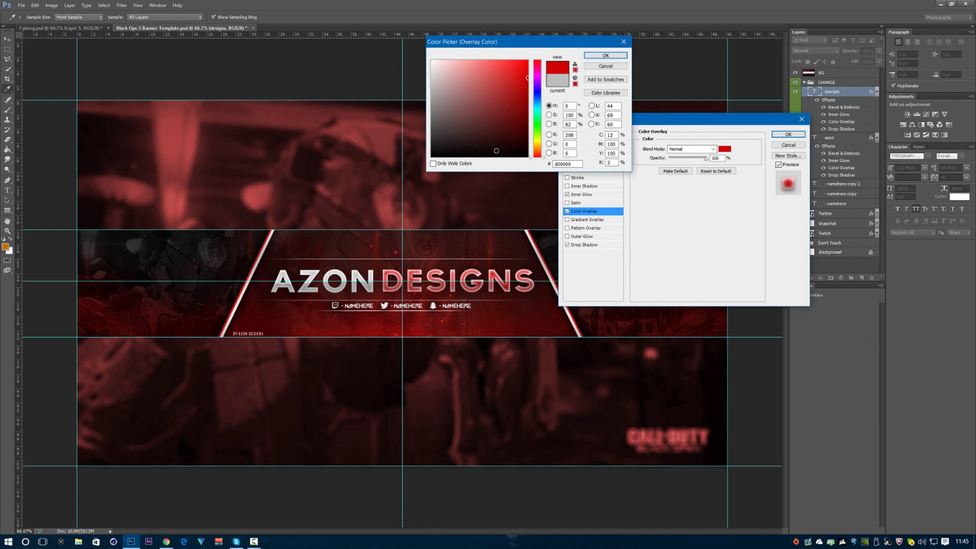
pyautogui.click(605, 55)
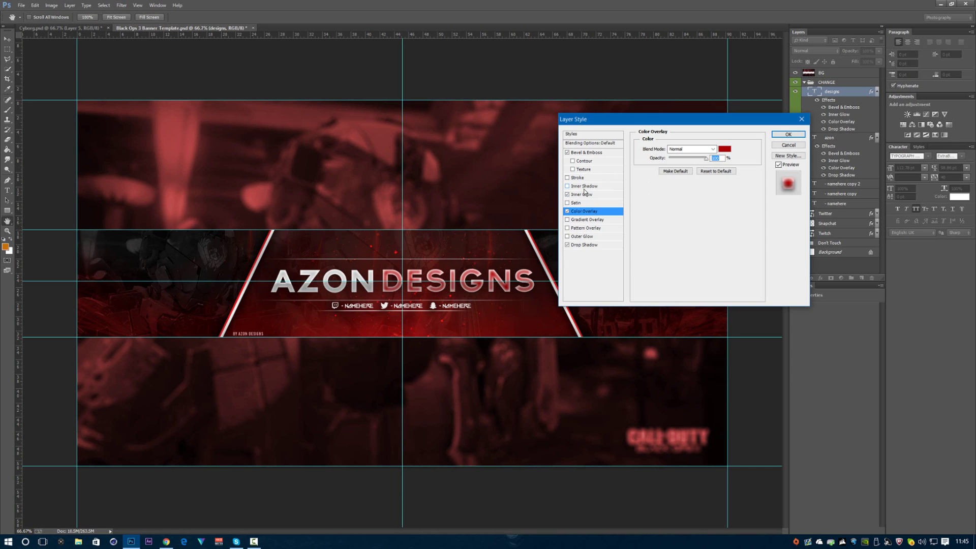
# Set the DESIGNS Inner Glow colour to bright red.
pyautogui.click(583, 194)
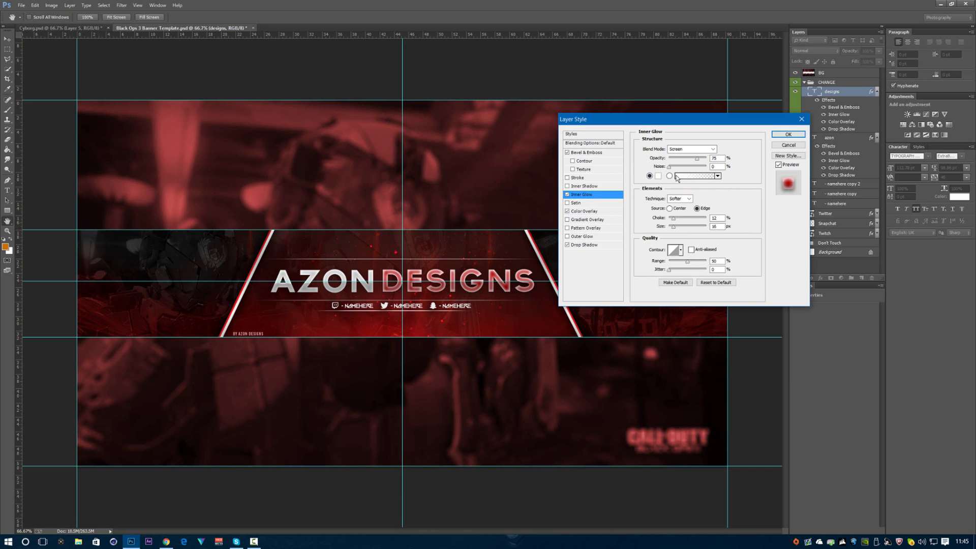
pyautogui.click(670, 175)
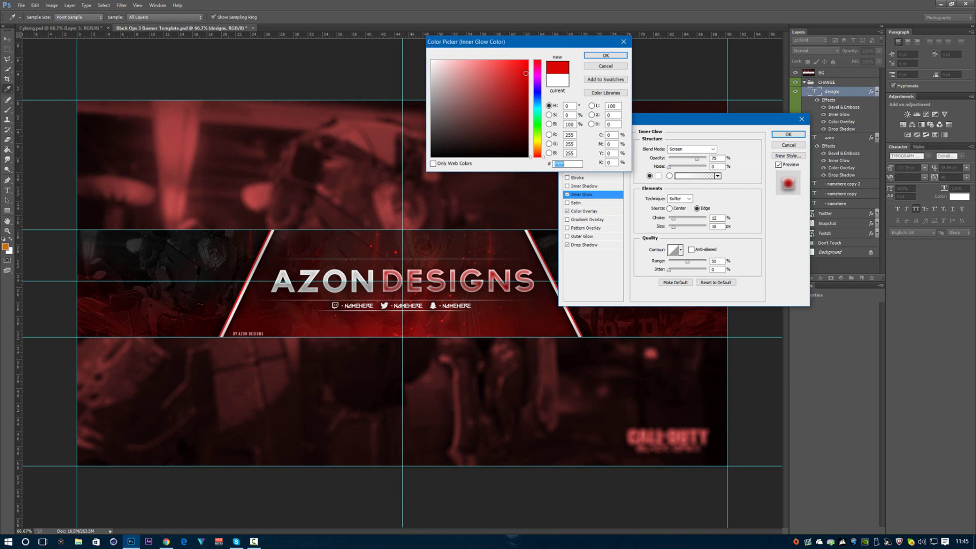
pyautogui.click(540, 67)
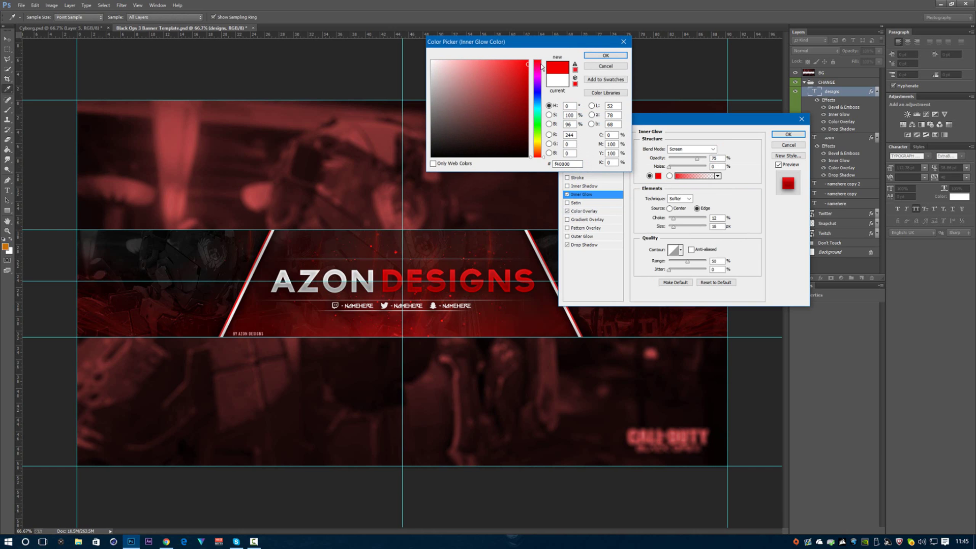
pyautogui.click(530, 51)
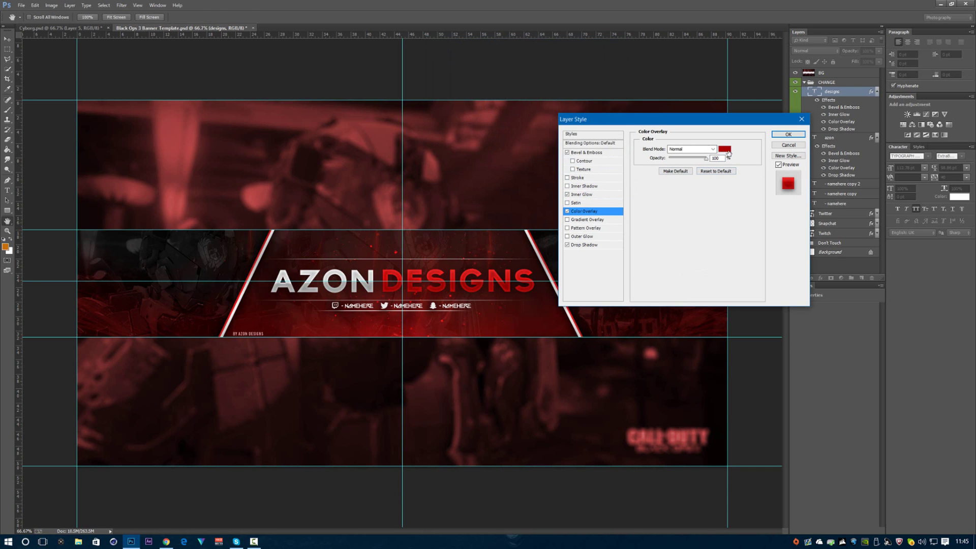
# Adjust the overlay to dark red, recheck Inner Glow, and apply the styles.
pyautogui.click(724, 150)
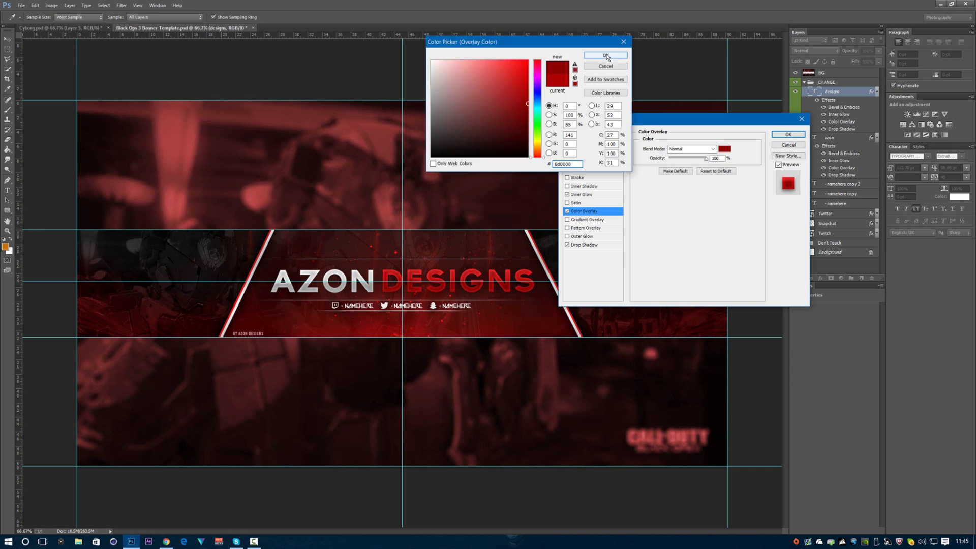
pyautogui.click(605, 56)
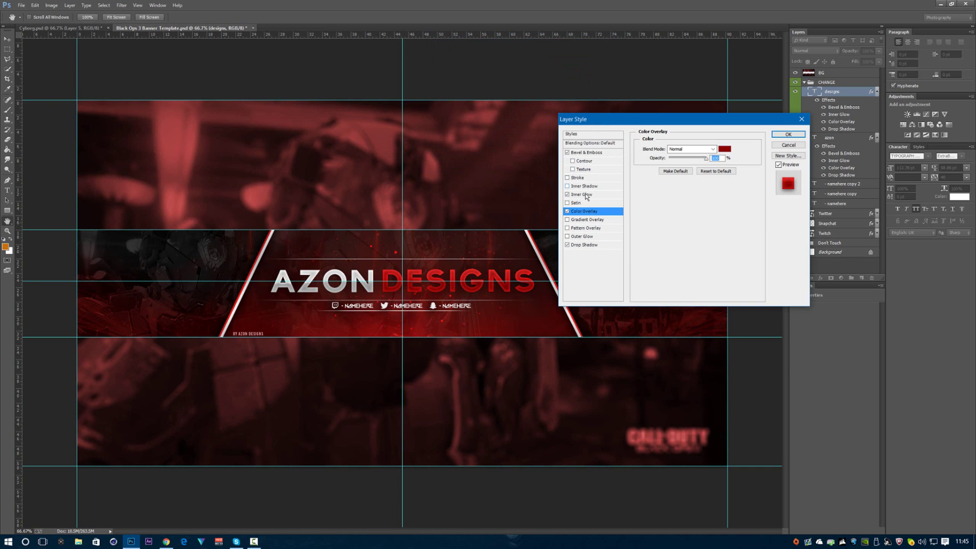
pyautogui.click(582, 194)
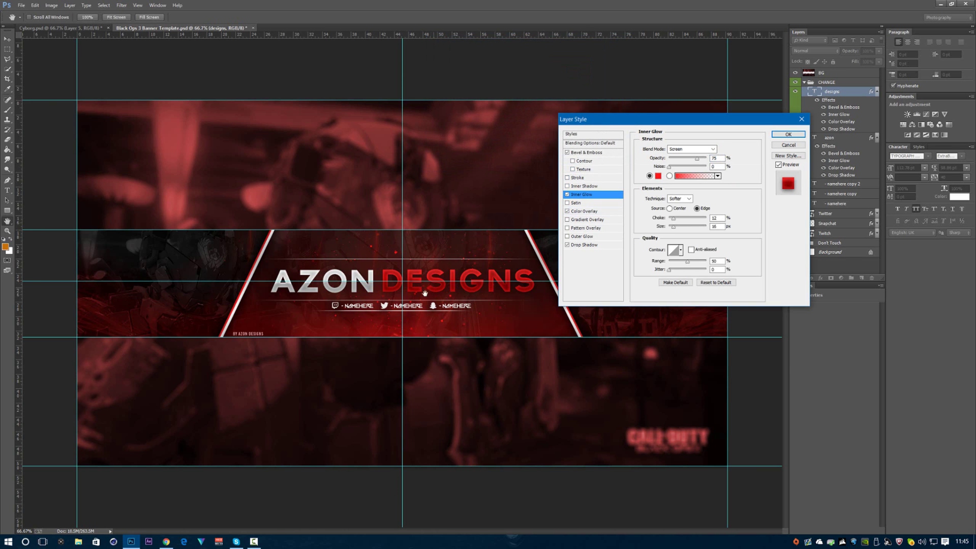
pyautogui.moveTo(492, 277)
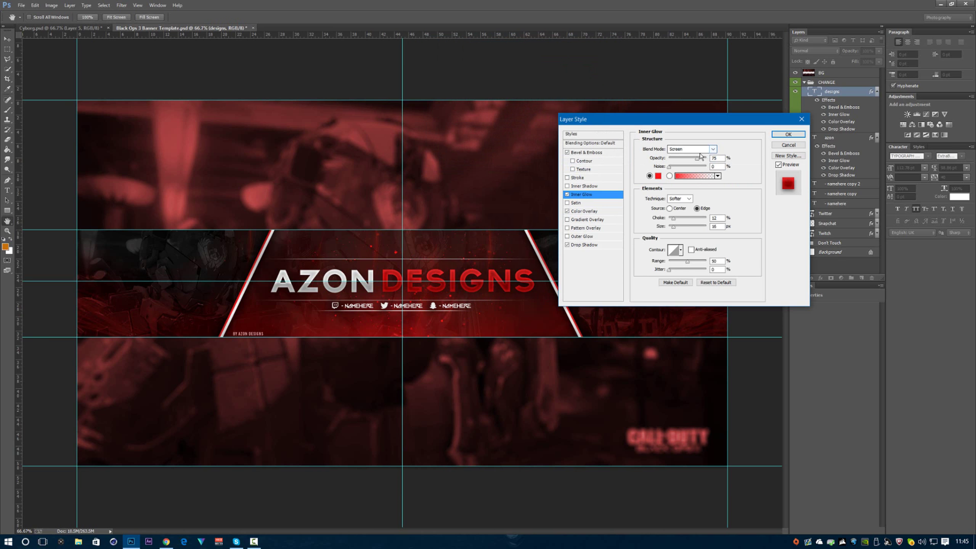
pyautogui.click(788, 134)
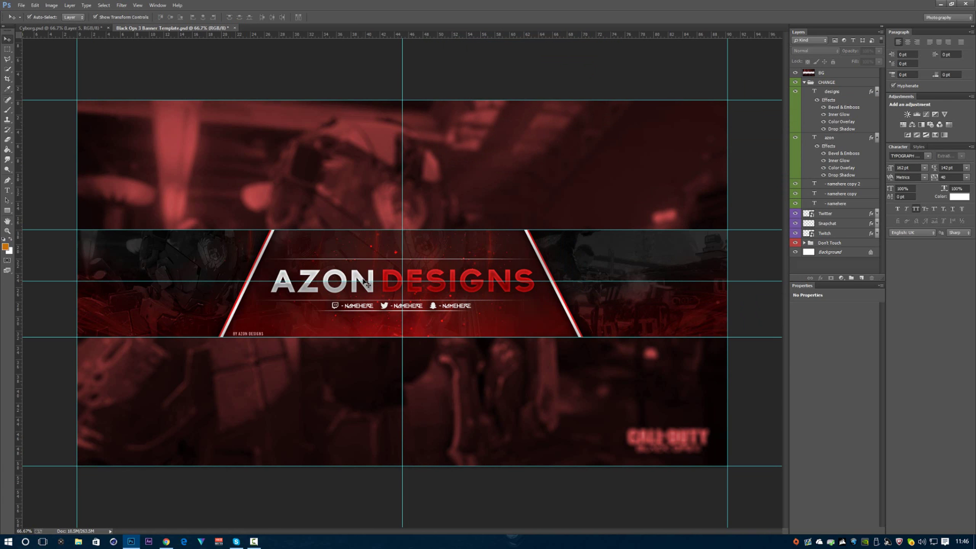
# Duplicate the AZON and DESIGNS layers and put the originals in a group named backup.
pyautogui.click(829, 137)
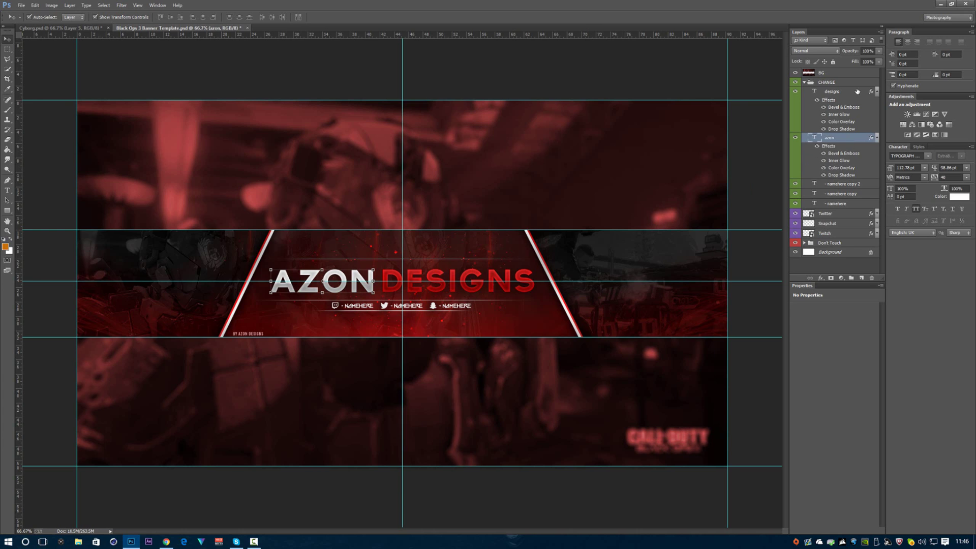
pyautogui.click(831, 91)
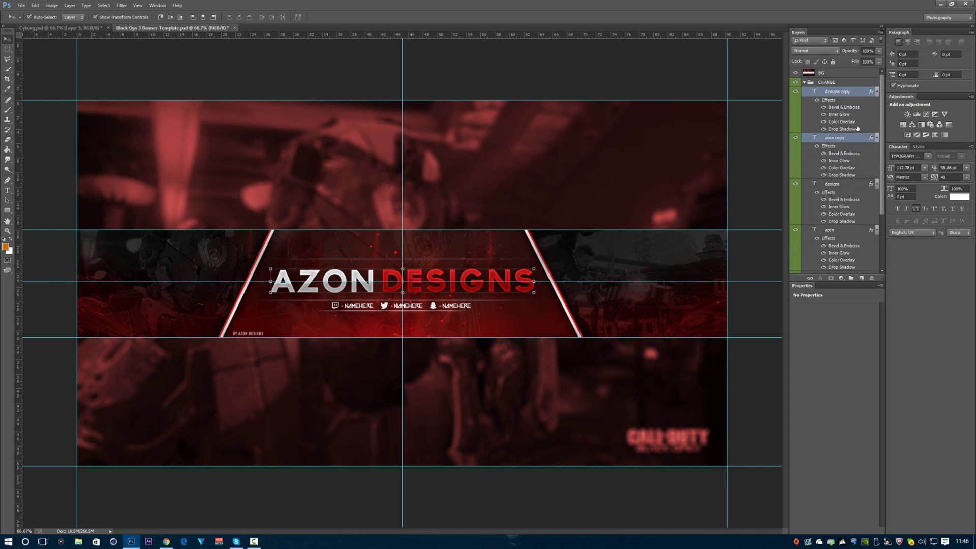
pyautogui.moveTo(859, 127)
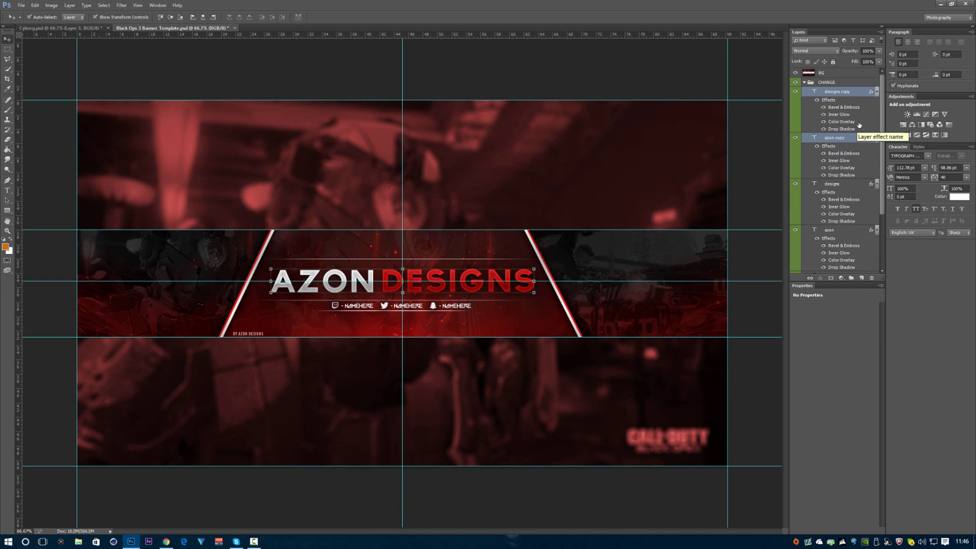
pyautogui.click(832, 183)
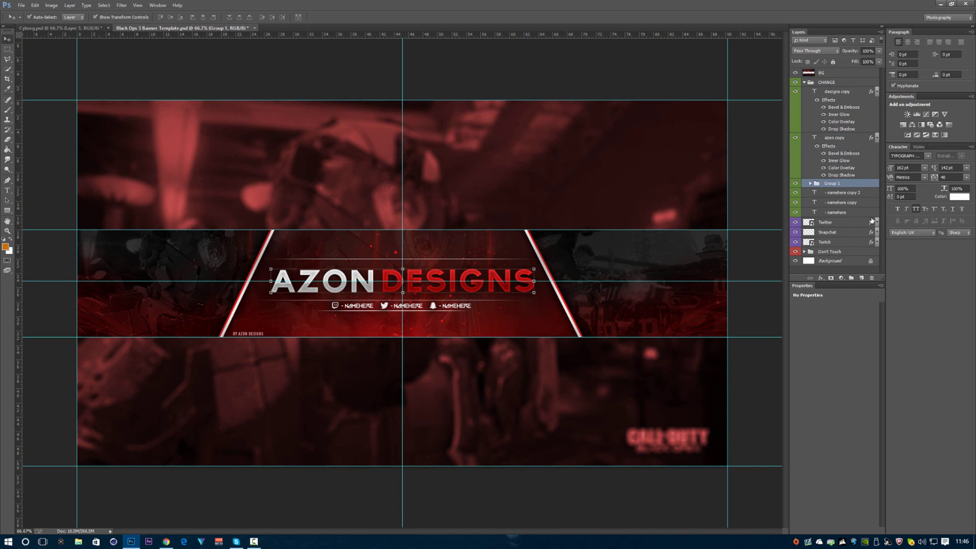
pyautogui.doubleClick(832, 183)
pyautogui.write('backup')
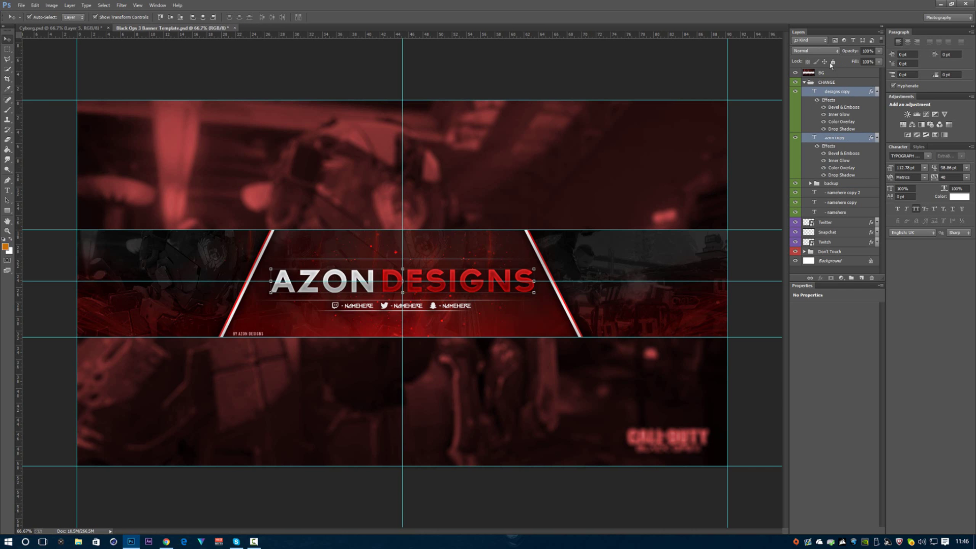
# Convert the copied text layers into one smart object and nudge it into place.
pyautogui.rightClick(837, 91)
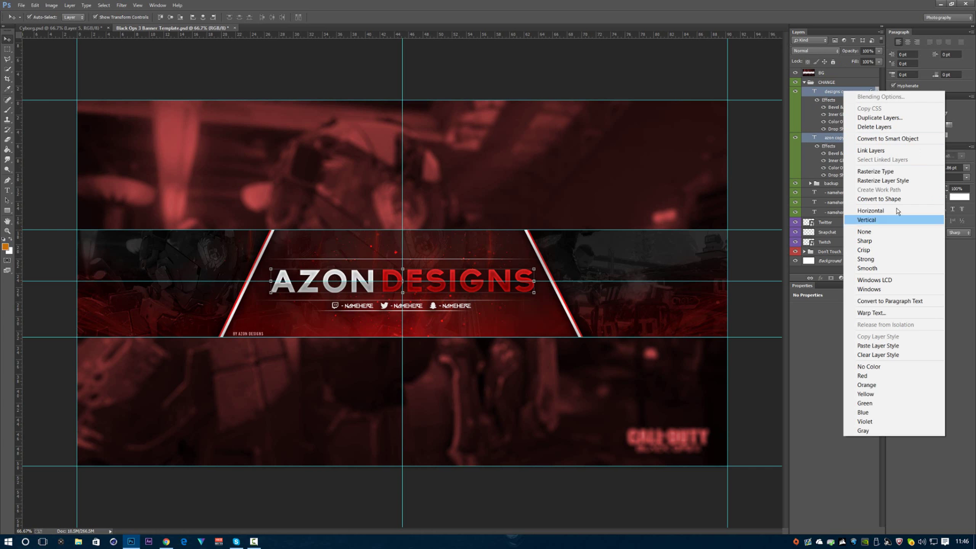
pyautogui.moveTo(887, 138)
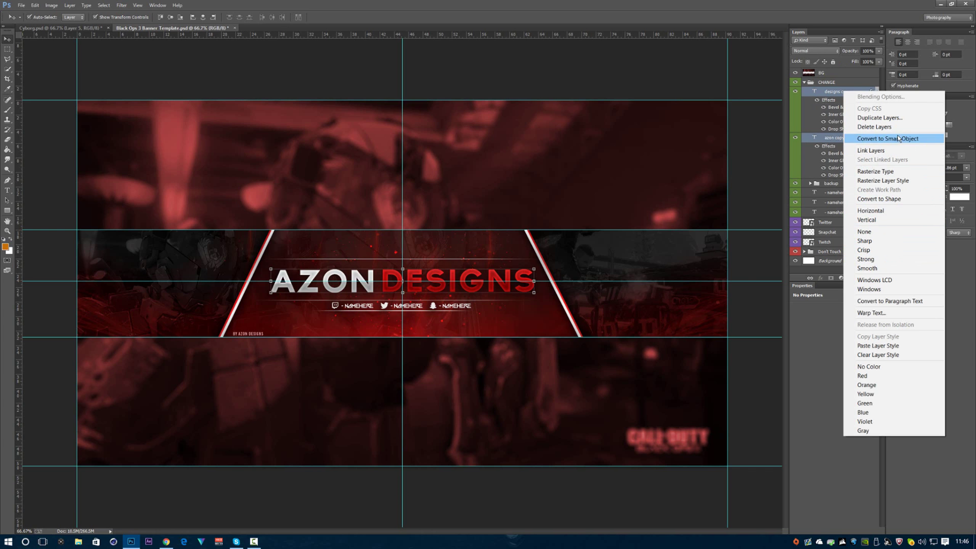
pyautogui.moveTo(895, 145)
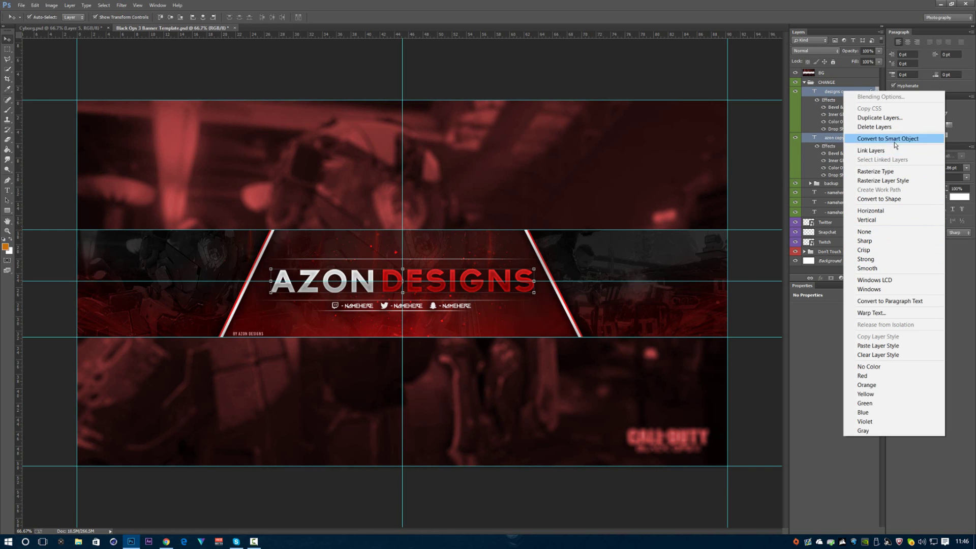
pyautogui.click(888, 139)
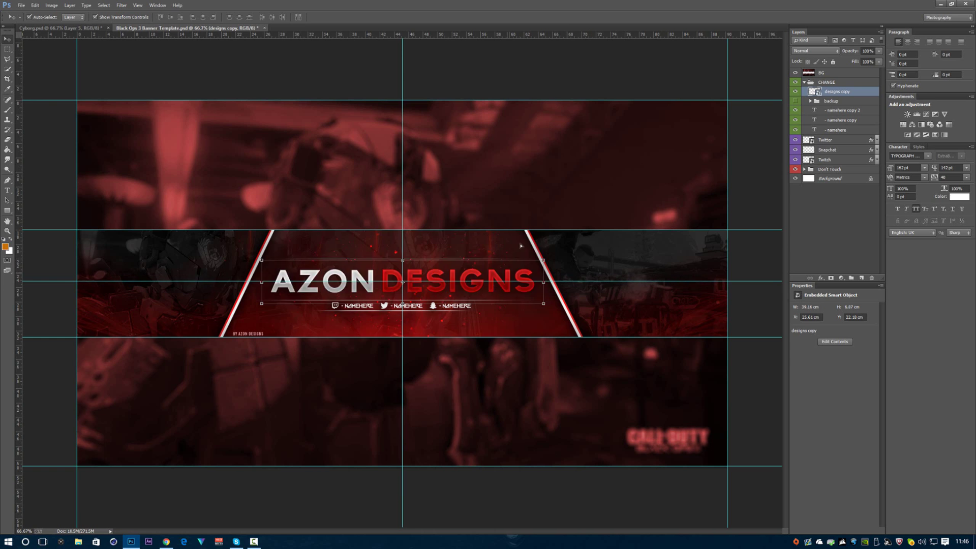
pyautogui.moveTo(403, 283); pyautogui.dragTo(410, 283)
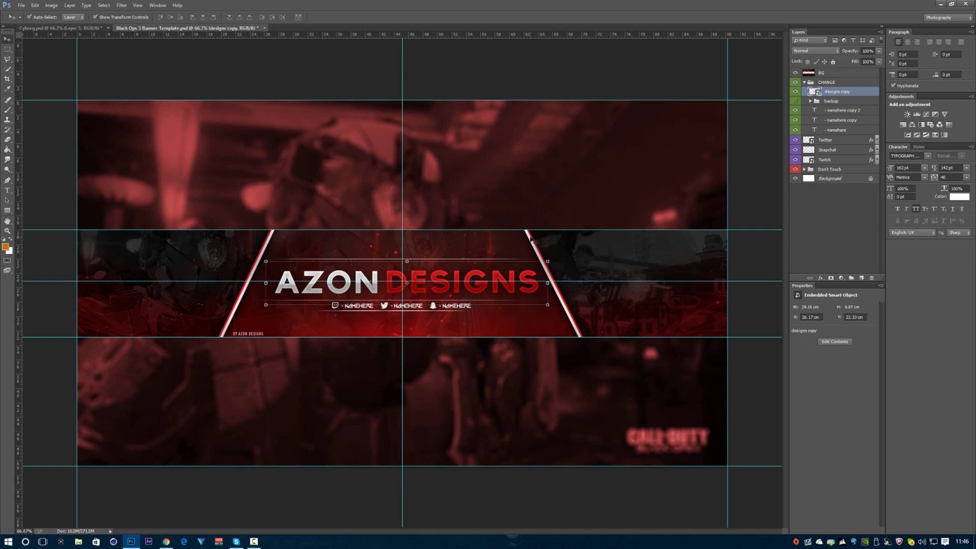
pyautogui.moveTo(408, 282); pyautogui.dragTo(403, 283)
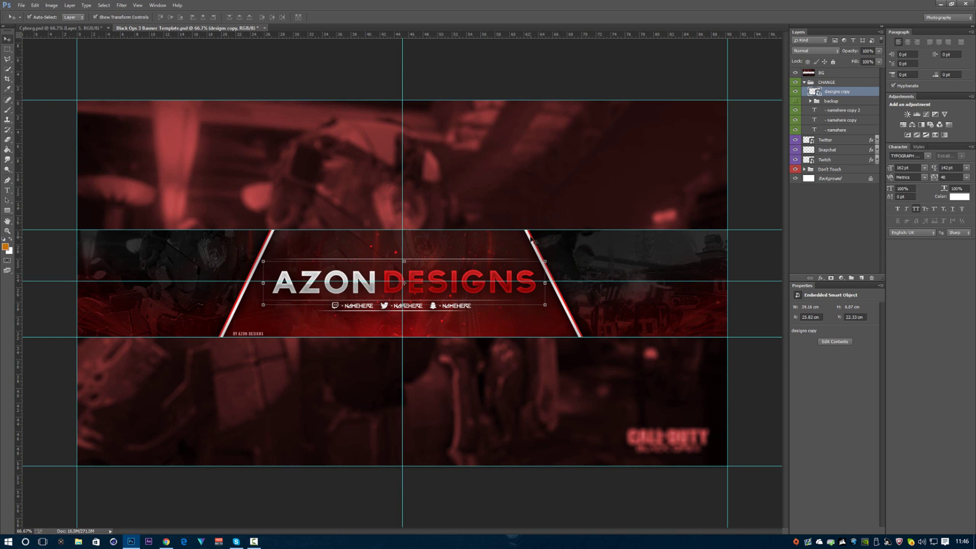
pyautogui.moveTo(403, 283); pyautogui.dragTo(403, 279)
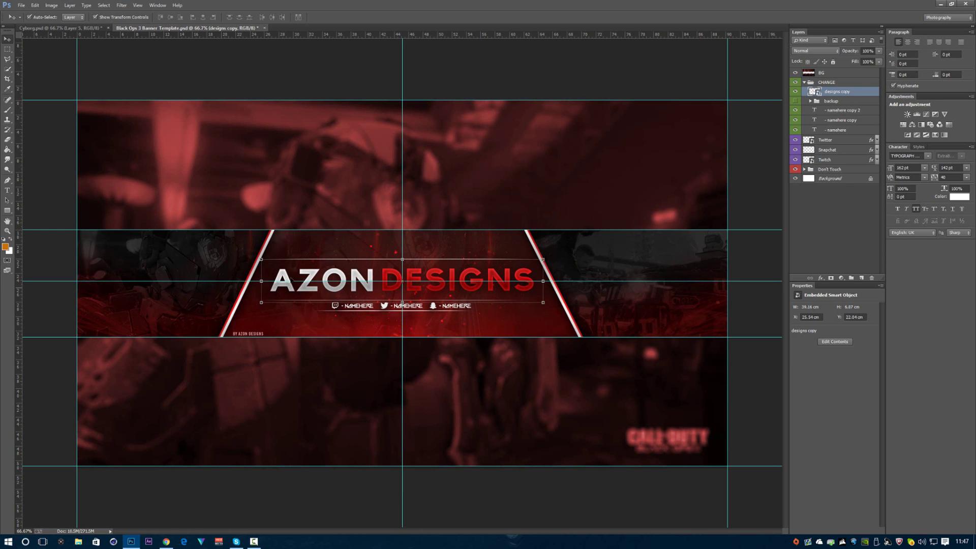
pyautogui.moveTo(760, 201)
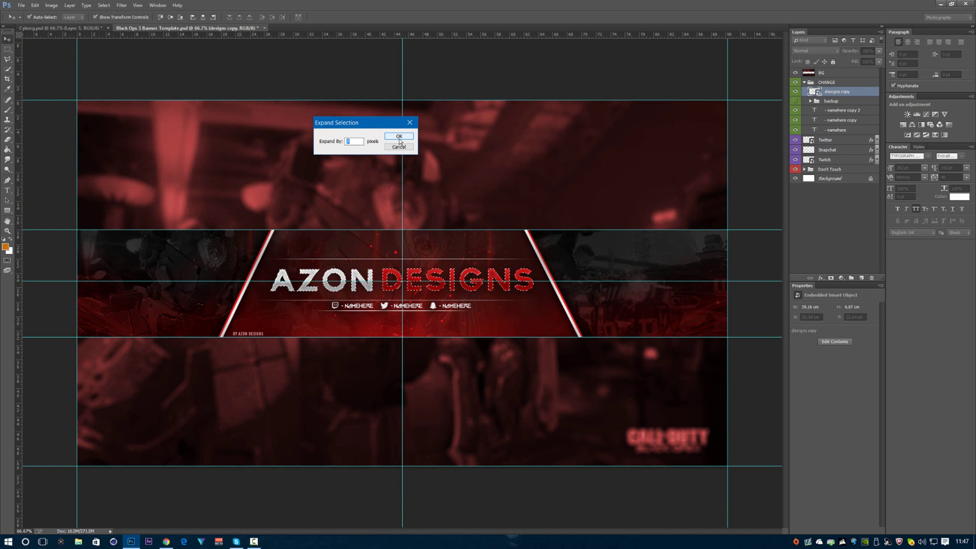
# Expand the loaded AZON DESIGNS selection a few pixels beyond the letter edges.
pyautogui.click(400, 136)
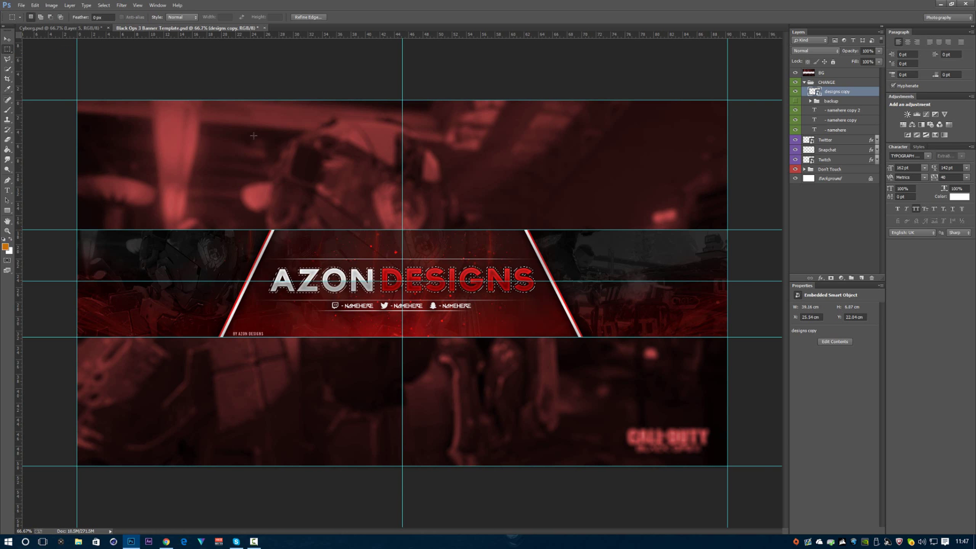
# Stroke the expanded title selection with a 2 px dark red outside outline.
pyautogui.rightClick(405, 283)
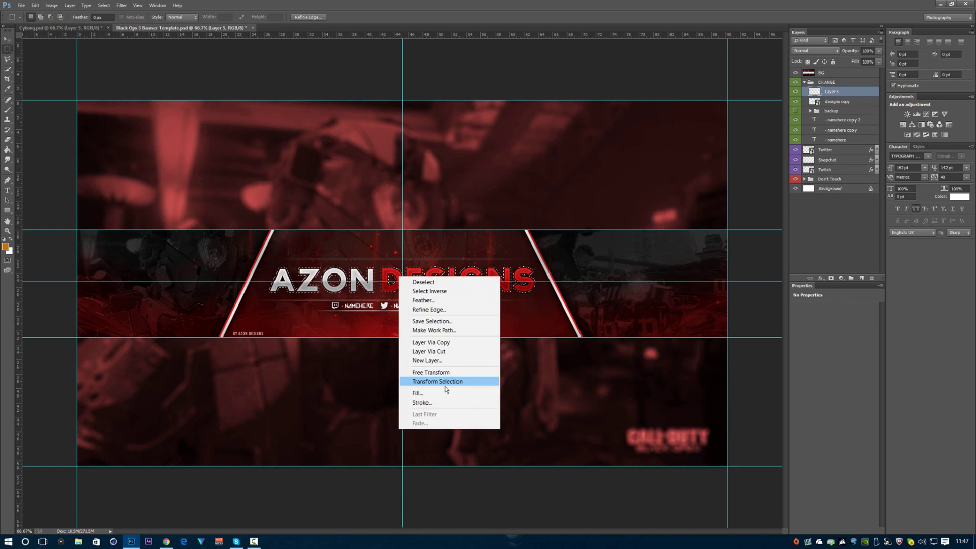
pyautogui.click(422, 403)
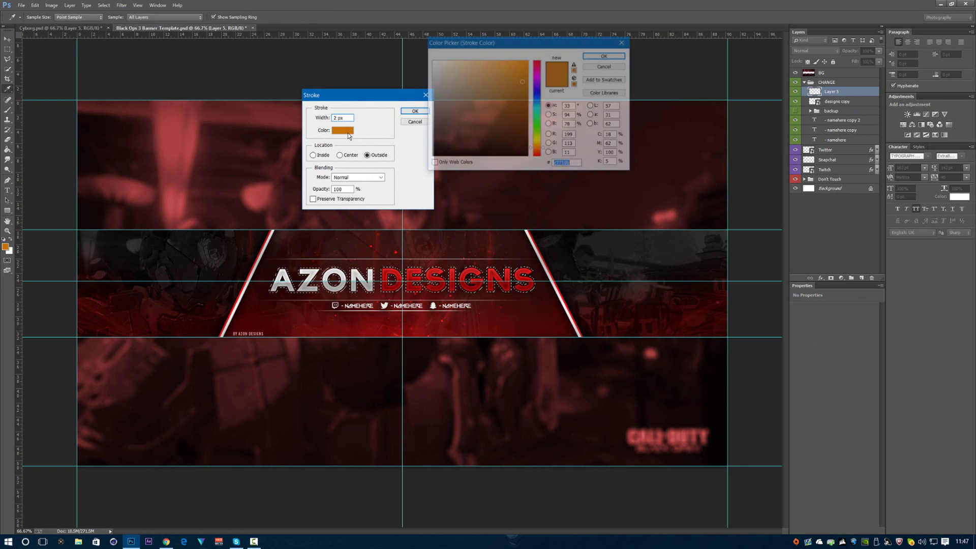
pyautogui.click(513, 92)
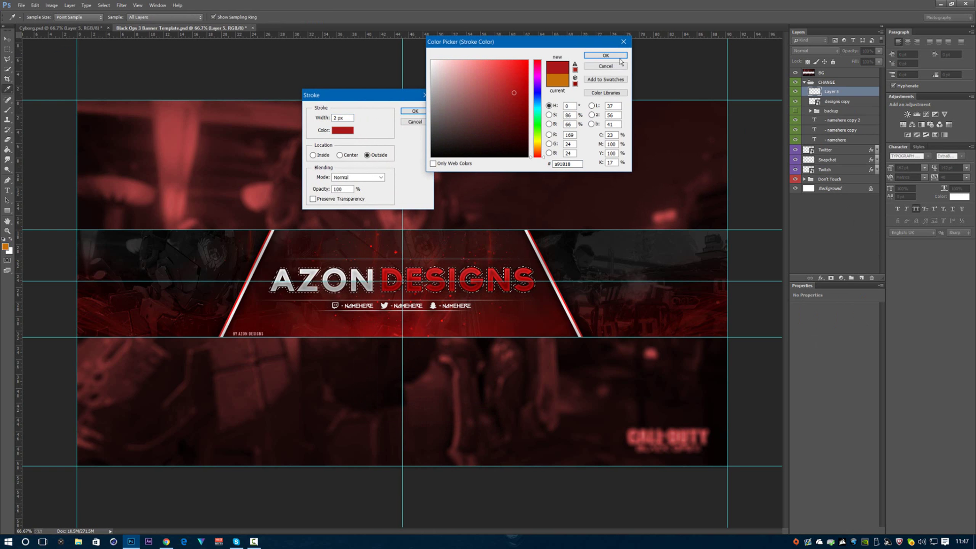
pyautogui.click(605, 55)
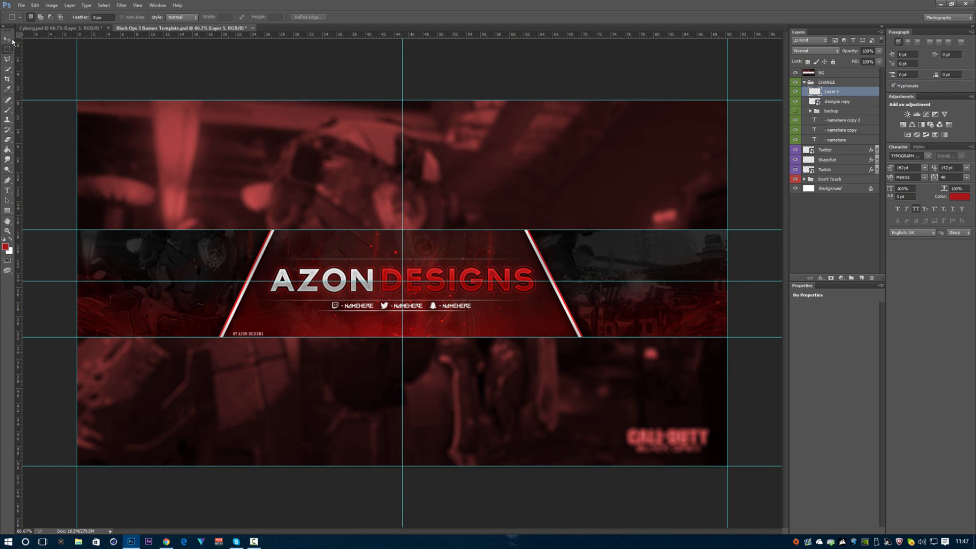
pyautogui.click(8, 39)
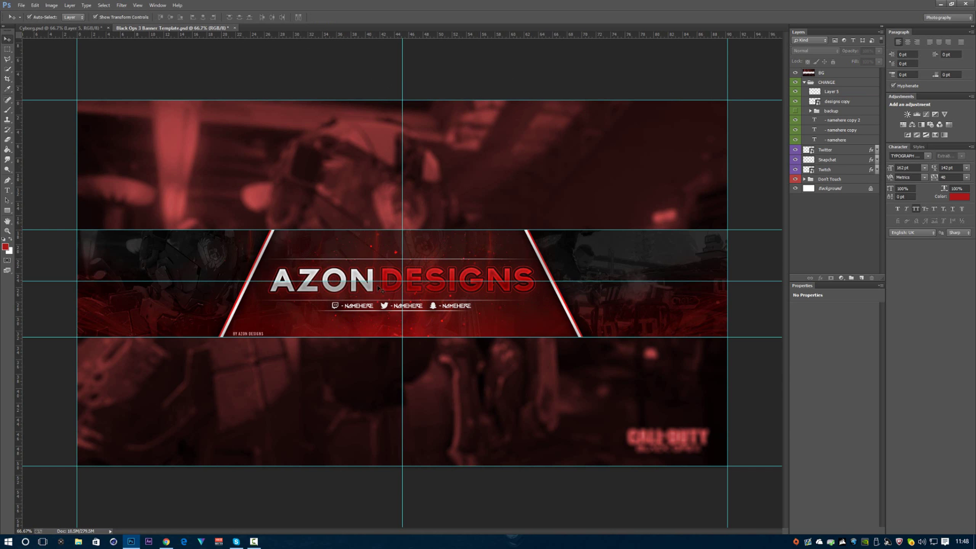
pyautogui.moveTo(574, 302)
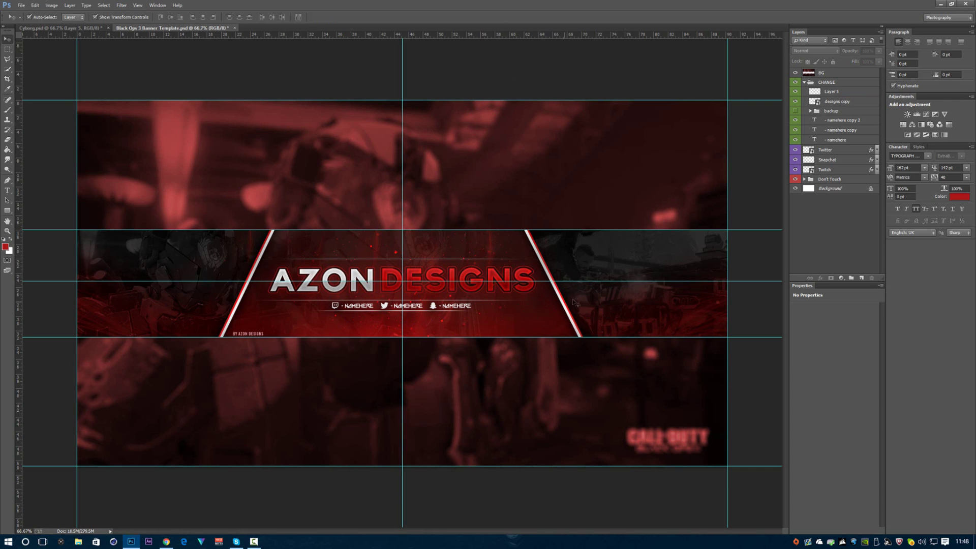
pyautogui.moveTo(492, 281)
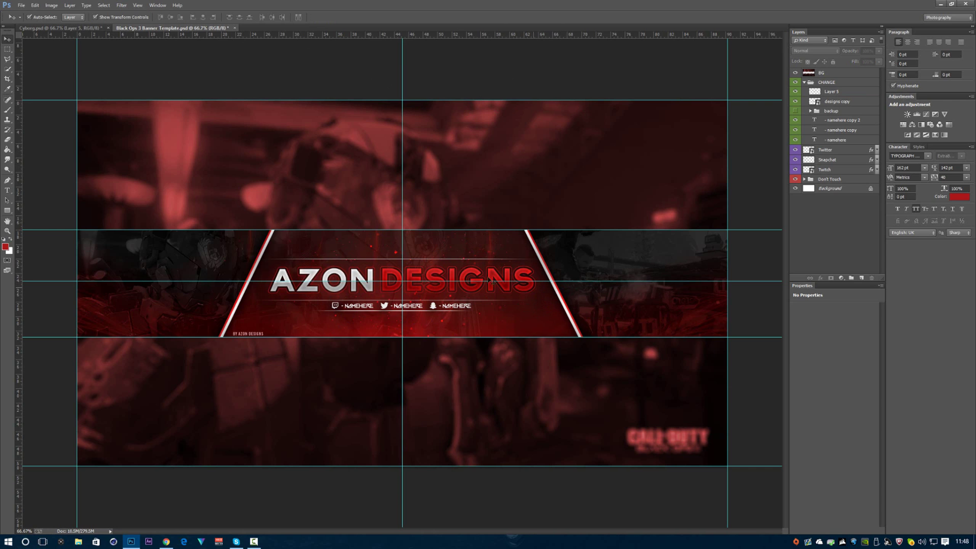